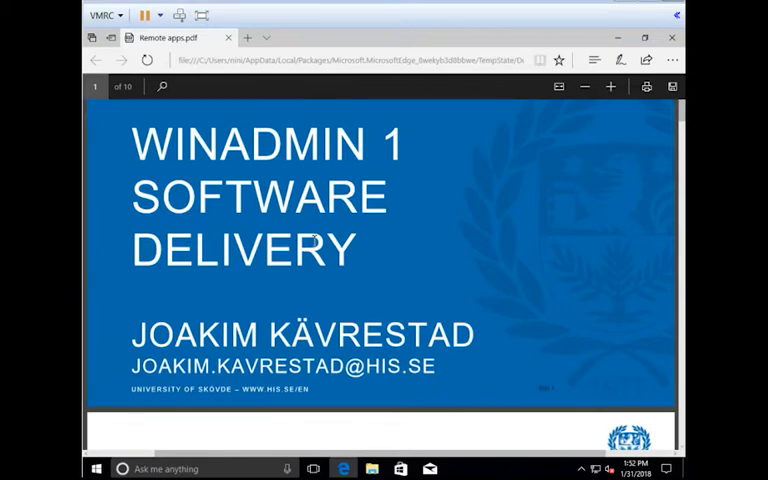
# - Scroll the lecture PDF so the Contents slide fills the view
pyautogui.scroll(-3)
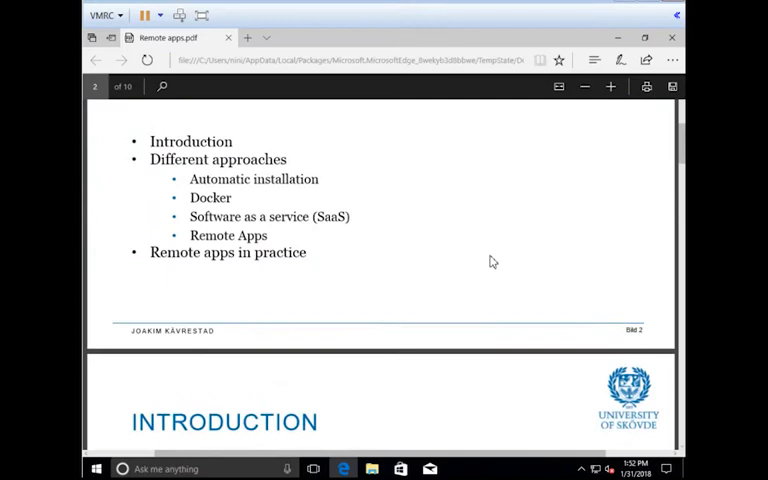
pyautogui.scroll(3)
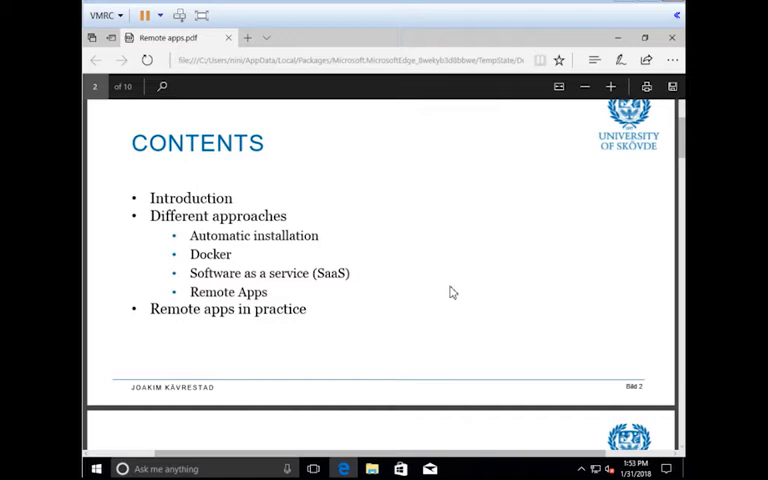
pyautogui.moveTo(390, 234)
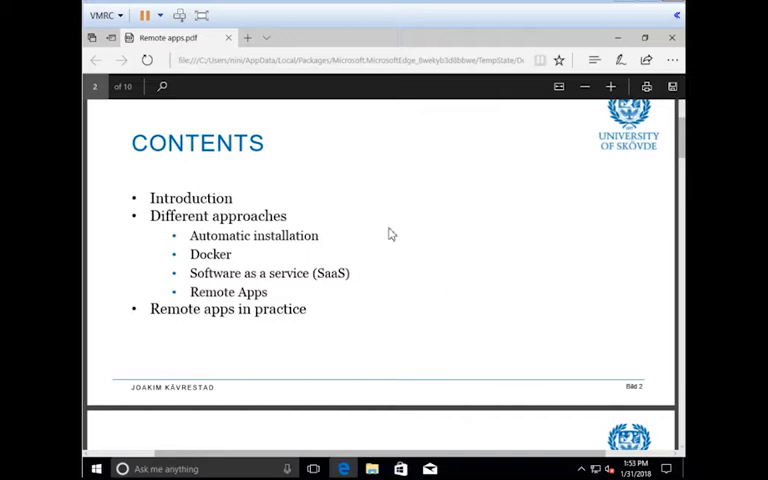
# - Scroll down to the Introduction slide on application delivery challenges
pyautogui.scroll(-3)
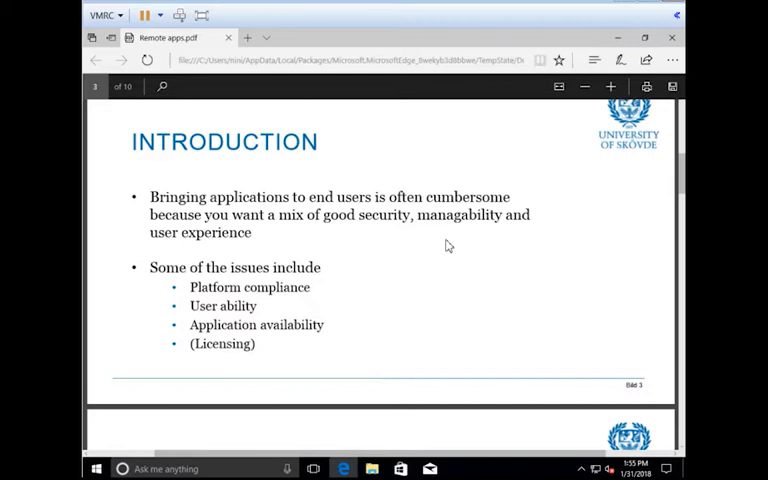
pyautogui.moveTo(472, 288)
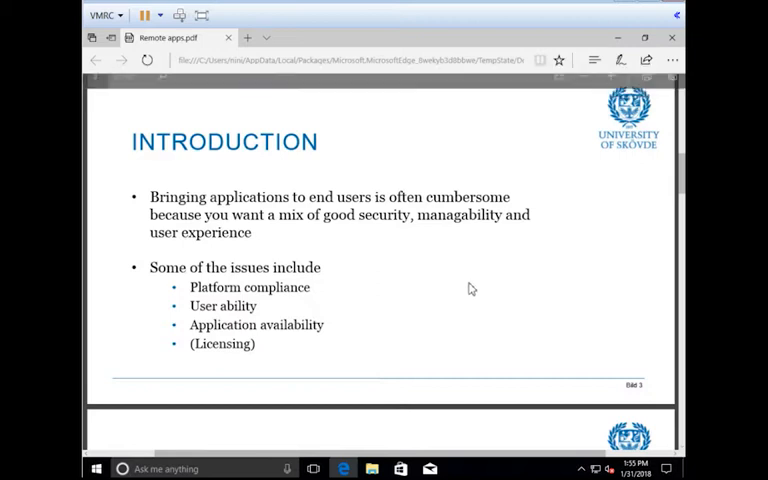
# - Scroll to the Different Options slide on automatic installation
pyautogui.scroll(-3)
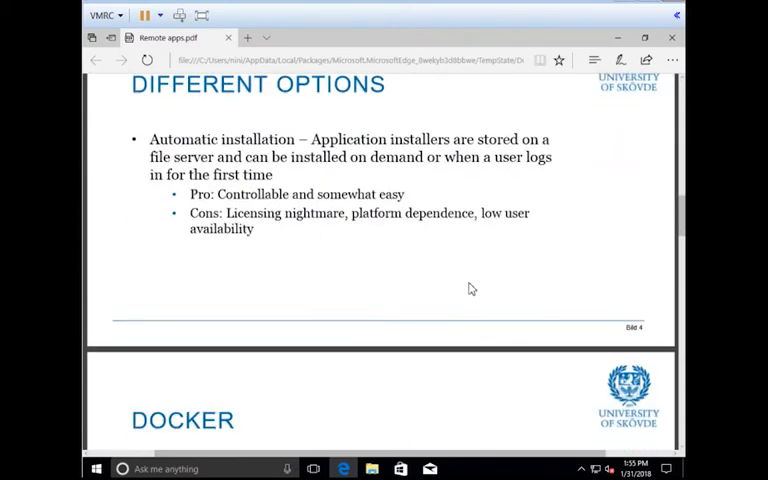
pyautogui.scroll(3)
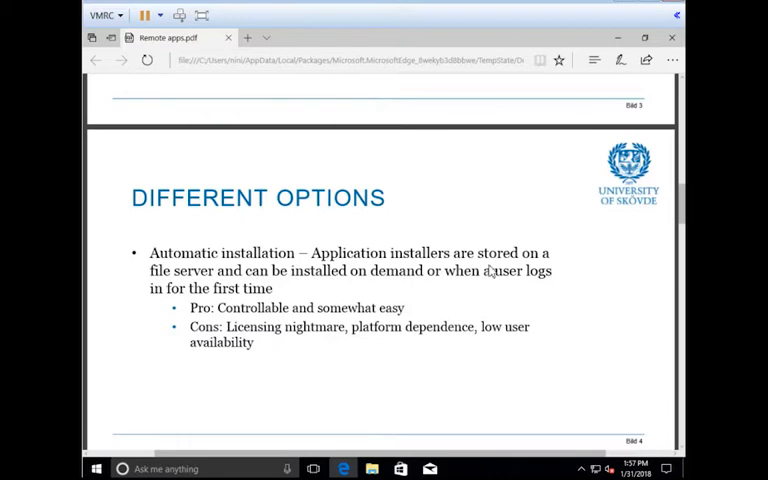
pyautogui.moveTo(496, 336)
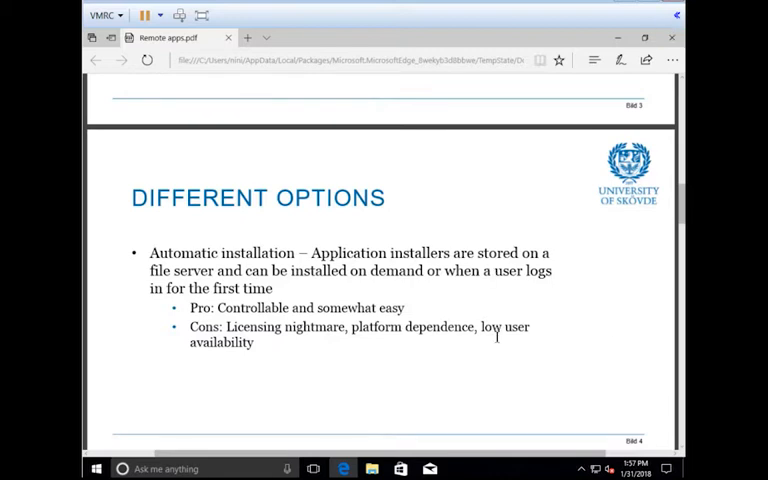
# - Scroll down to the Docker slide on containerized applications
pyautogui.scroll(-3)
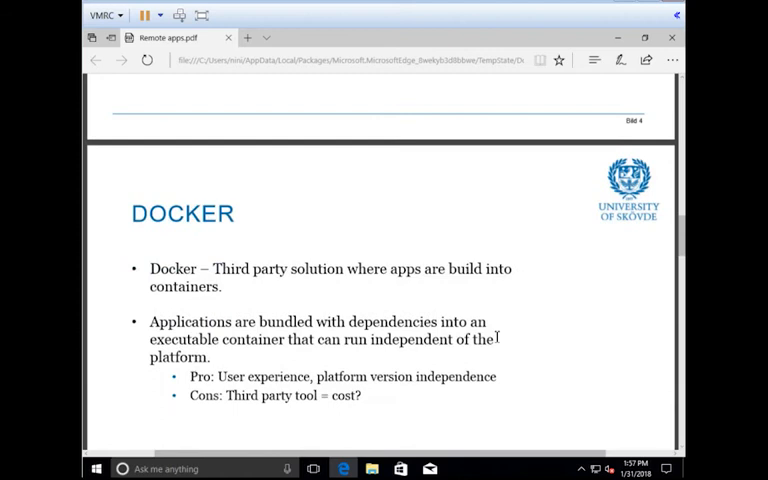
pyautogui.scroll(-3)
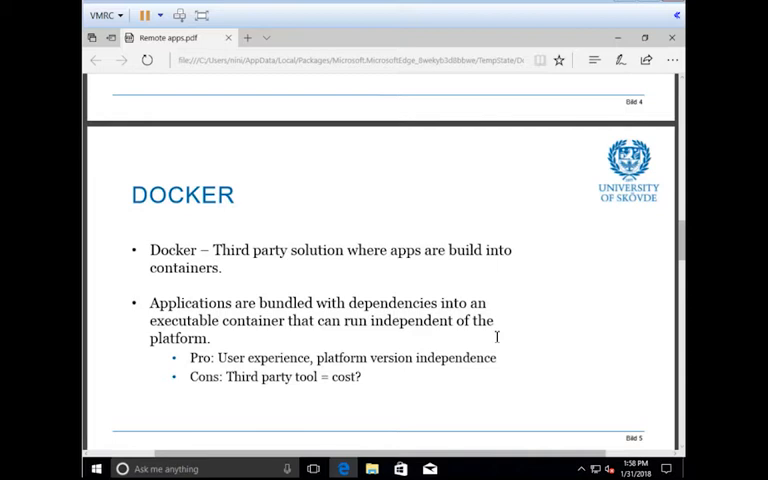
pyautogui.moveTo(402, 252)
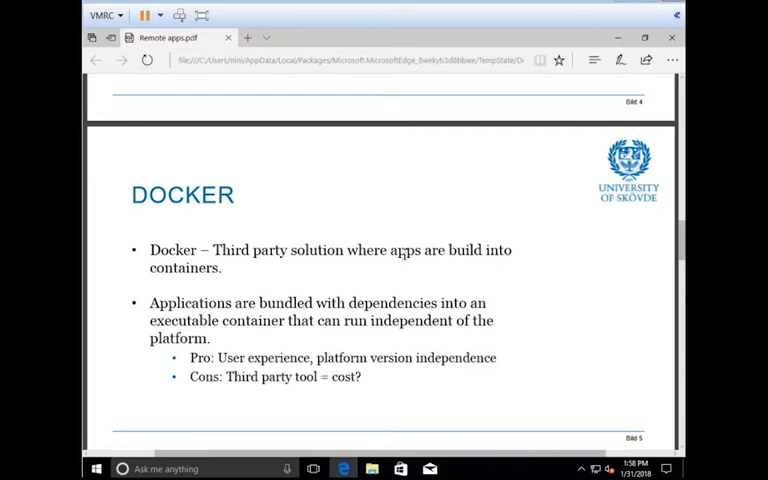
# - Scroll past the SaaS slide to the Remote Apps slide with its pros and cons
pyautogui.scroll(-3)
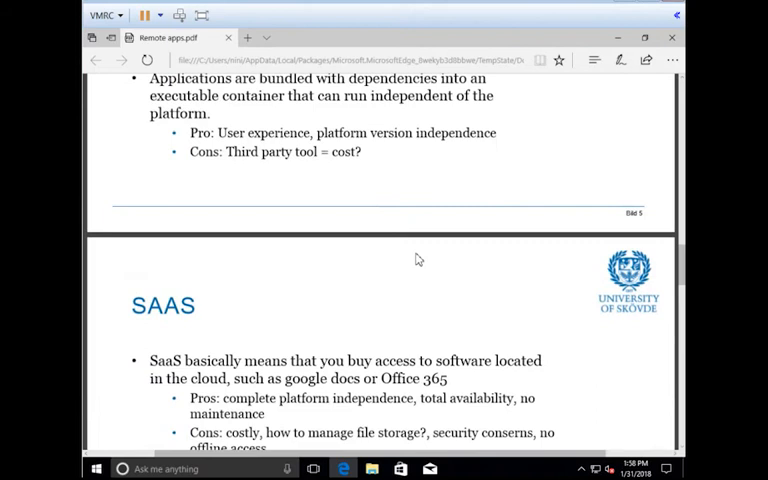
pyautogui.scroll(-3)
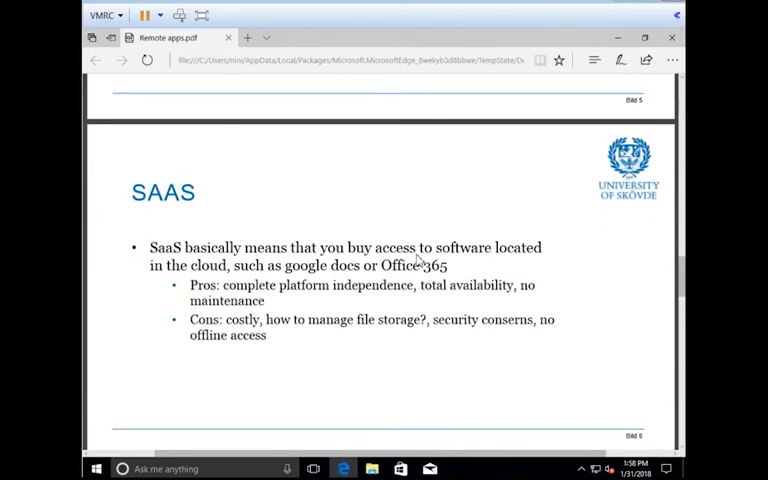
pyautogui.moveTo(640, 252)
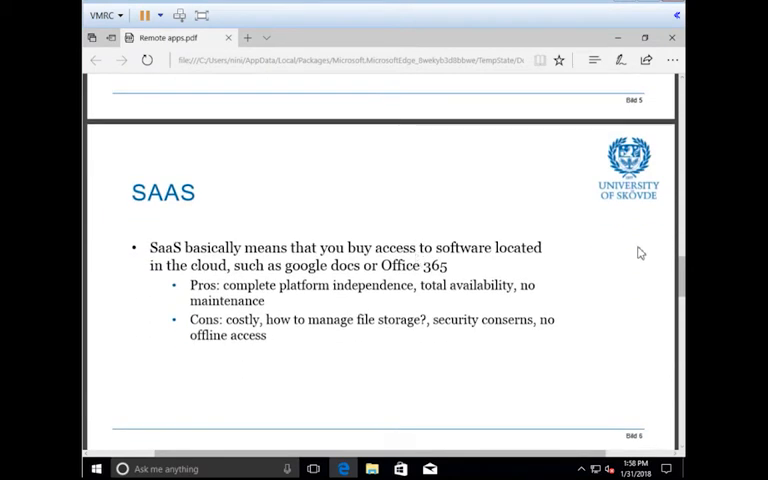
pyautogui.moveTo(644, 284)
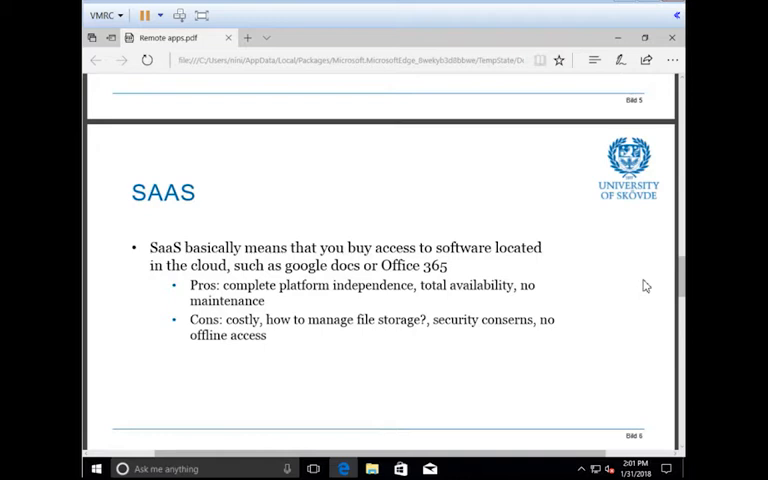
pyautogui.moveTo(660, 148)
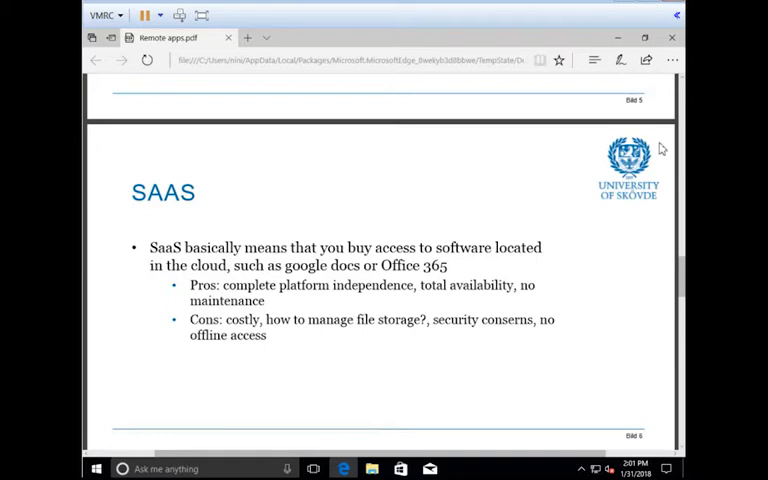
pyautogui.scroll(-3)
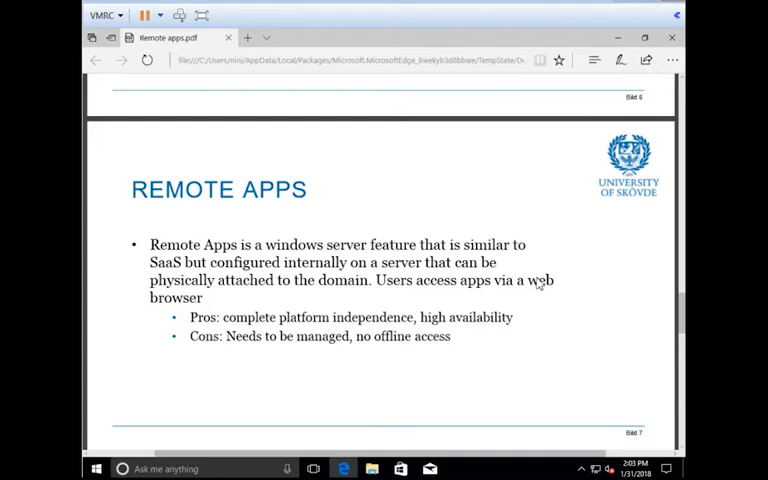
# - Scroll through both Remote Apps slides to the Installing RemoteApps slide
pyautogui.scroll(-3)
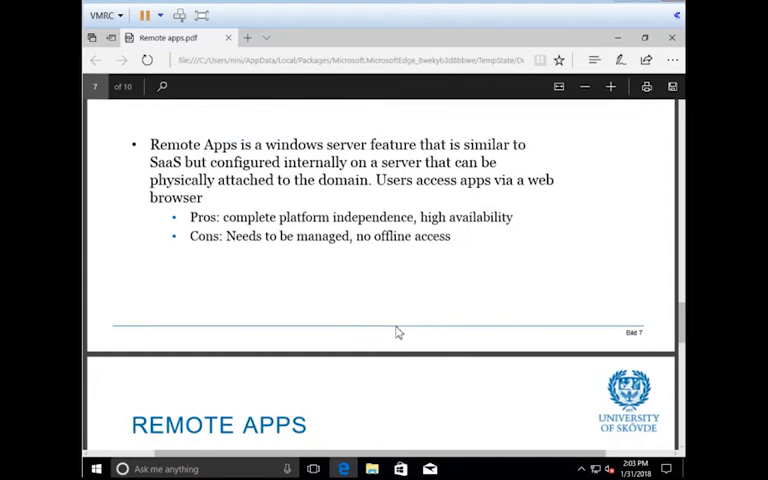
pyautogui.scroll(-3)
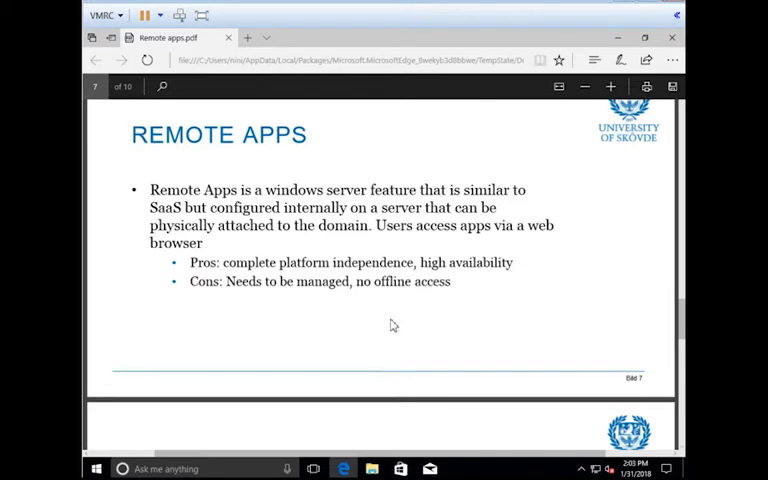
pyautogui.scroll(-3)
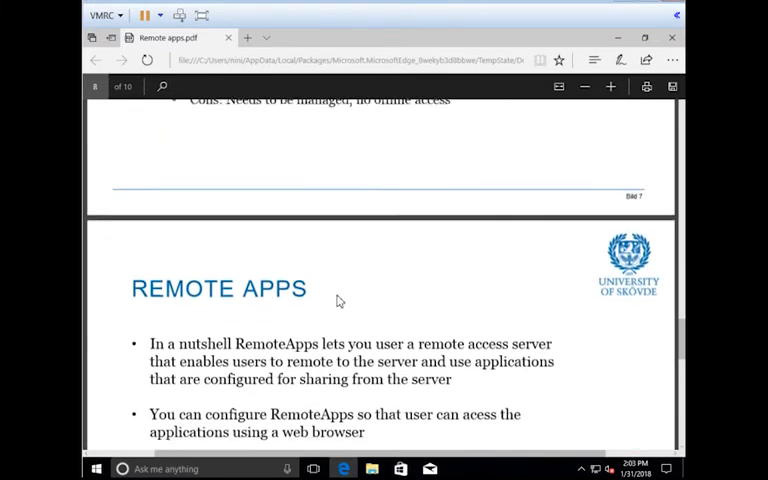
pyautogui.scroll(3)
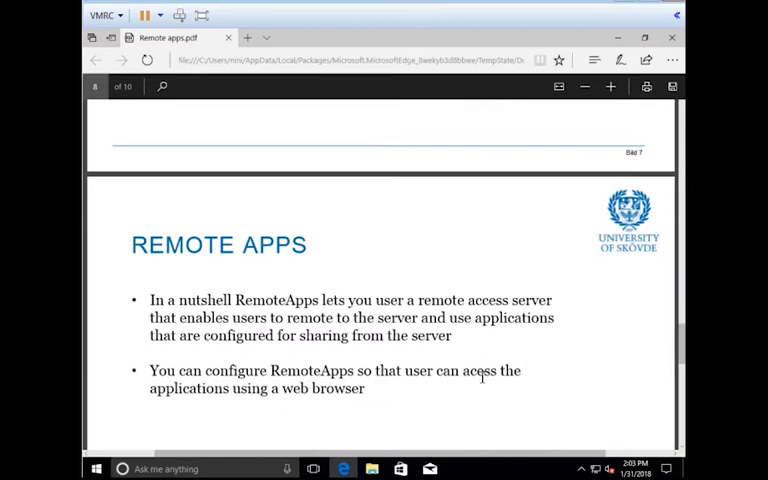
pyautogui.scroll(-3)
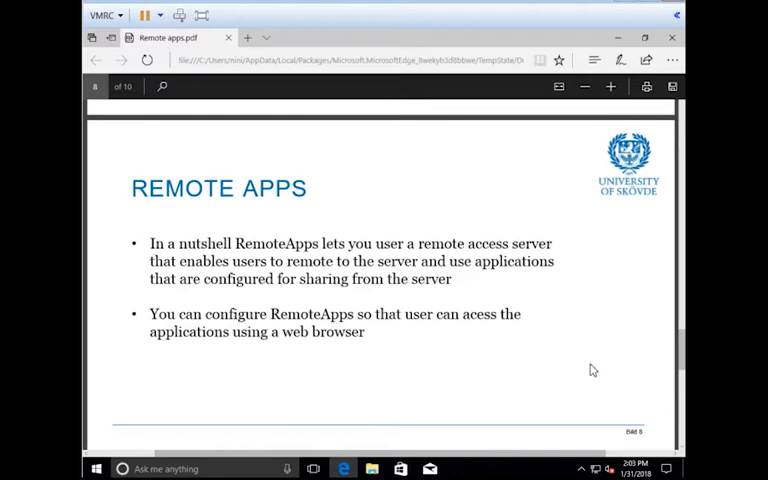
pyautogui.scroll(-3)
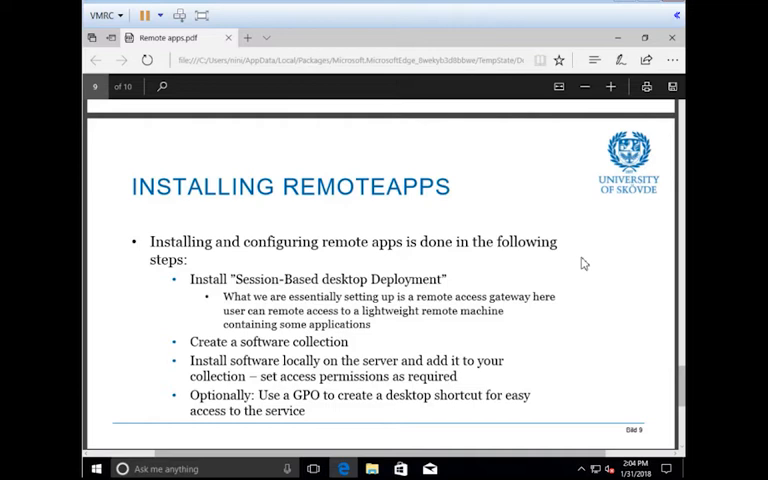
# - Scroll past the Installing RemoteApps steps until the Questions slide appears
pyautogui.scroll(-3)
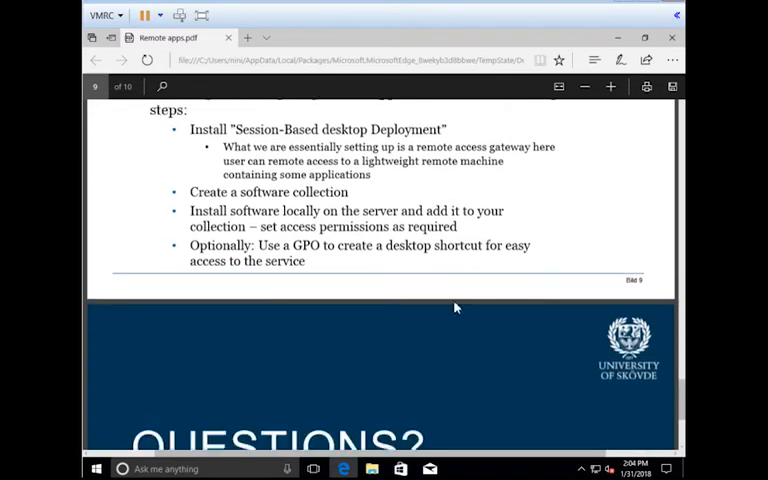
pyautogui.scroll(-3)
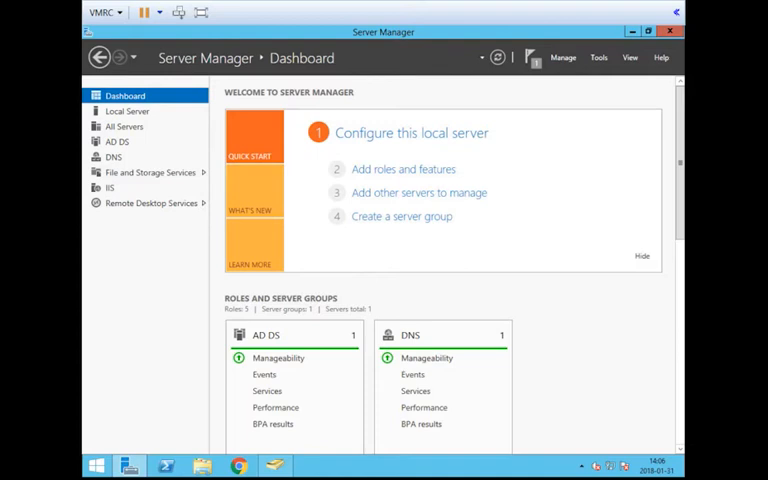
pyautogui.moveTo(596, 62)
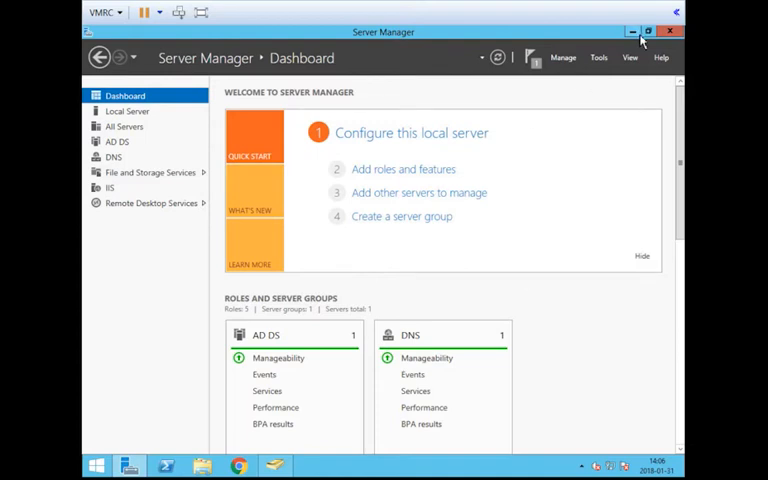
pyautogui.moveTo(632, 32)
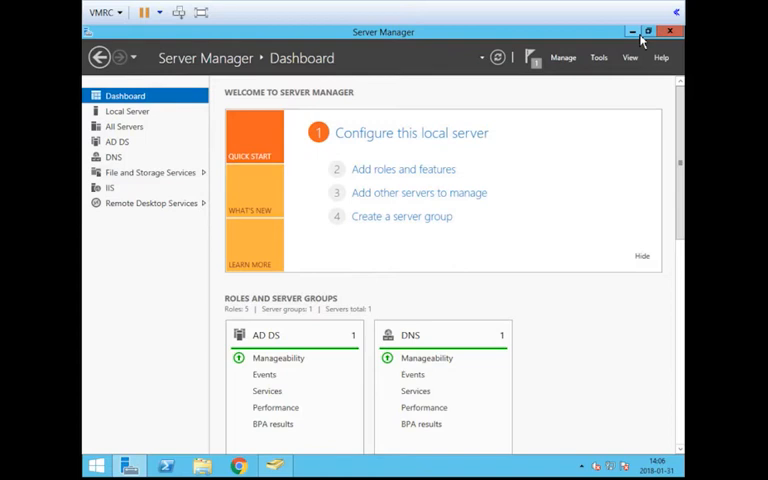
pyautogui.moveTo(564, 148)
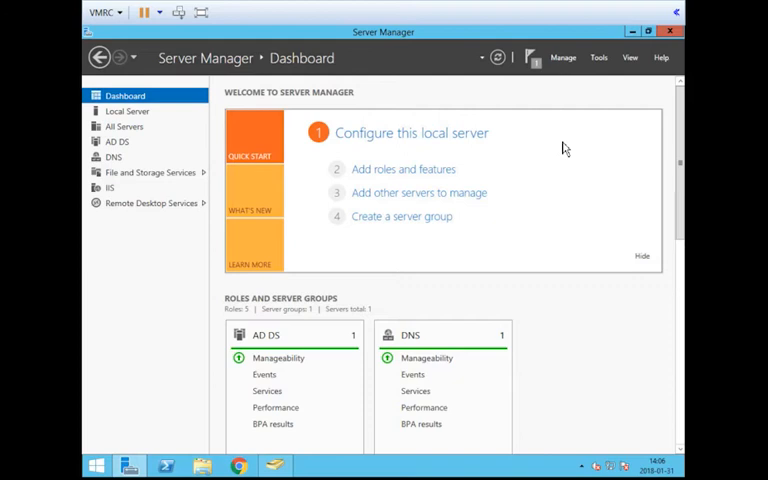
pyautogui.moveTo(558, 140)
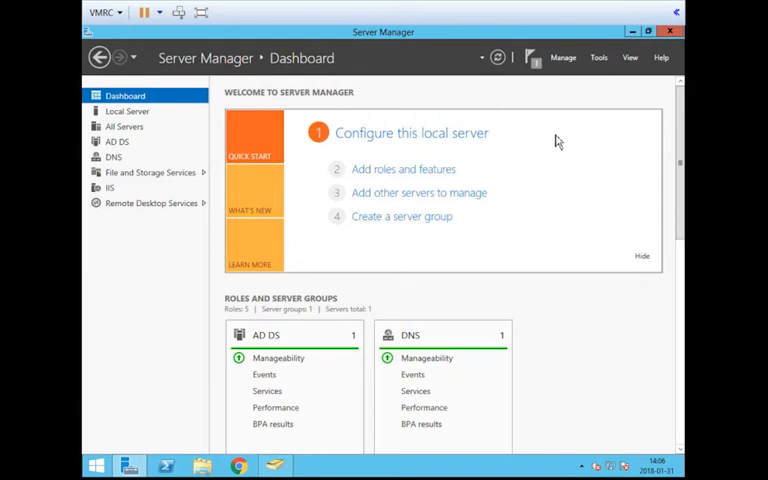
pyautogui.moveTo(310, 90)
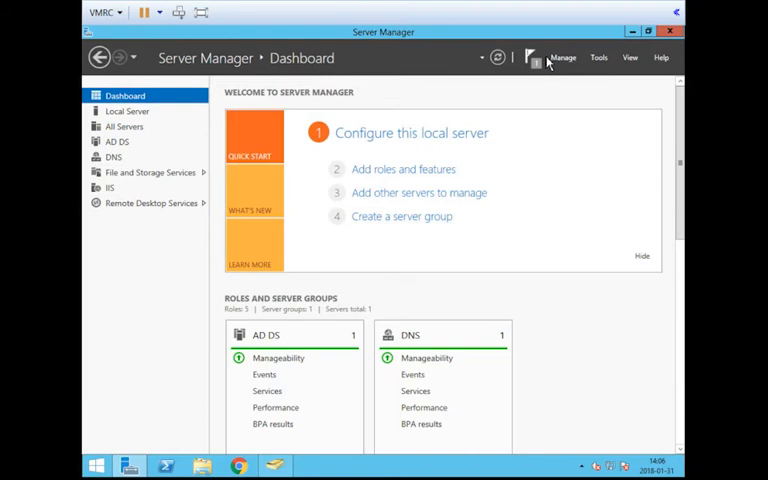
# - Start the Add Roles and Features Wizard from the Server Manager dashboard
pyautogui.click(402, 168)
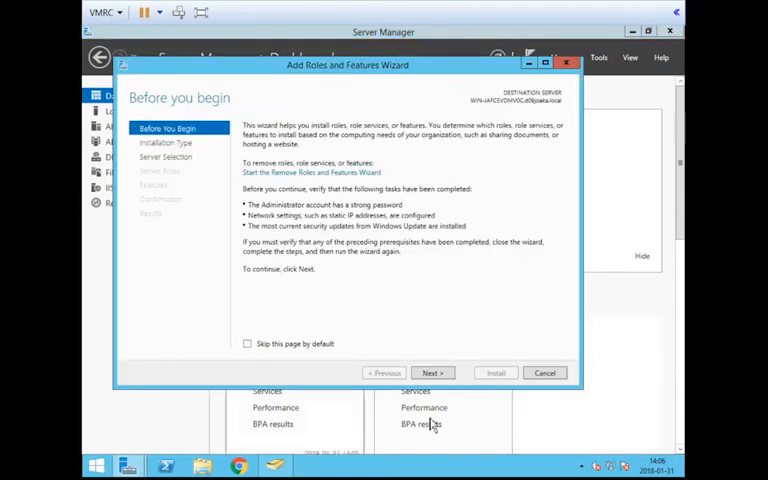
# - Choose a Remote Desktop Services installation with Quick Start deployment and reach the scenario page
pyautogui.click(432, 372)
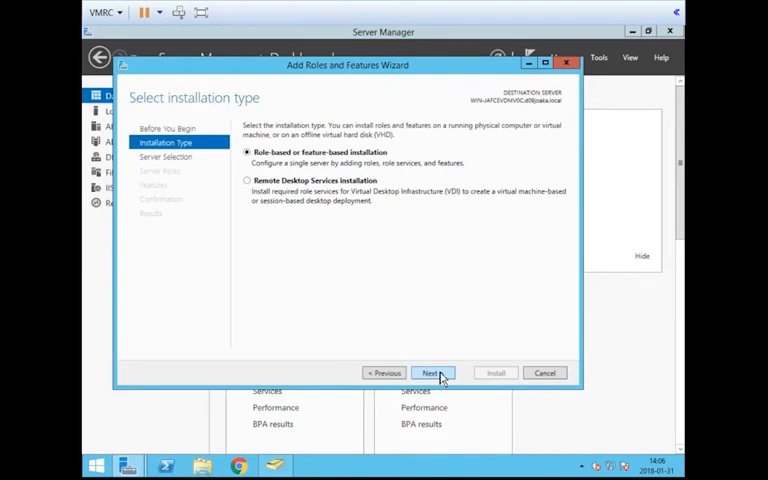
pyautogui.moveTo(368, 156)
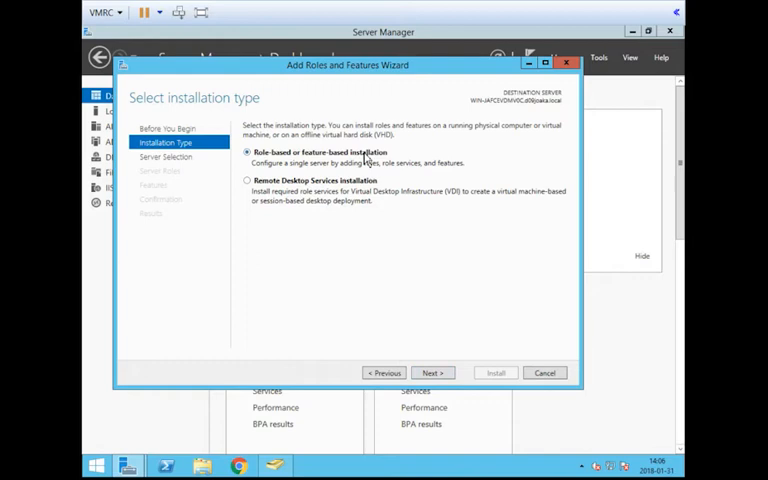
pyautogui.click(248, 180)
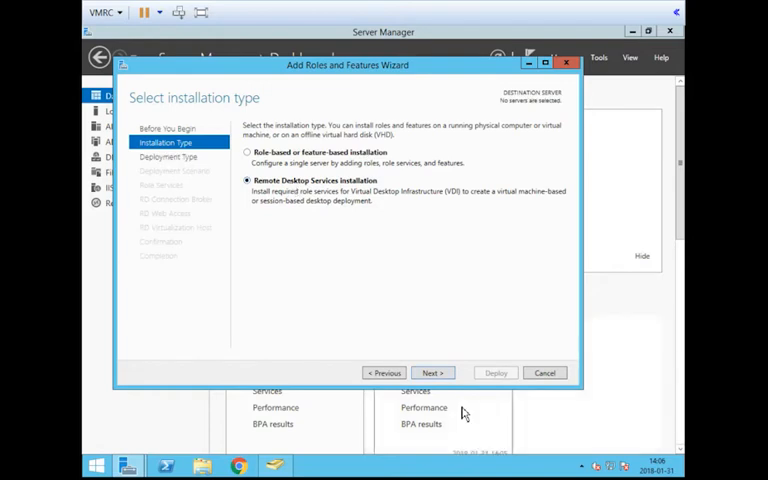
pyautogui.click(432, 372)
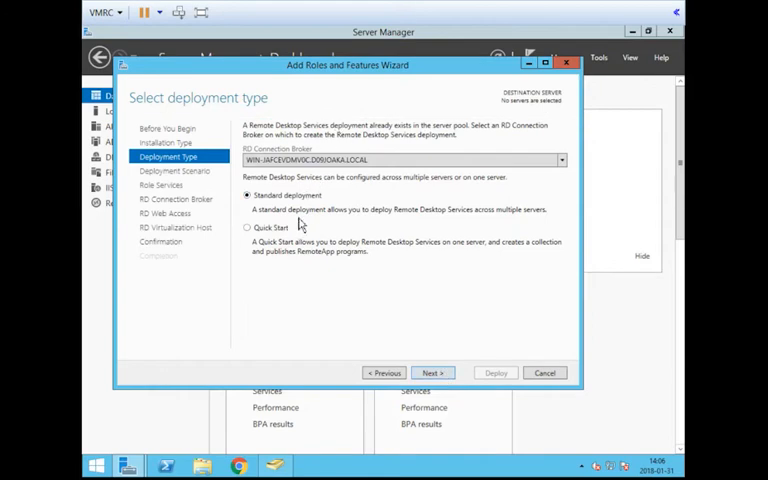
pyautogui.moveTo(290, 236)
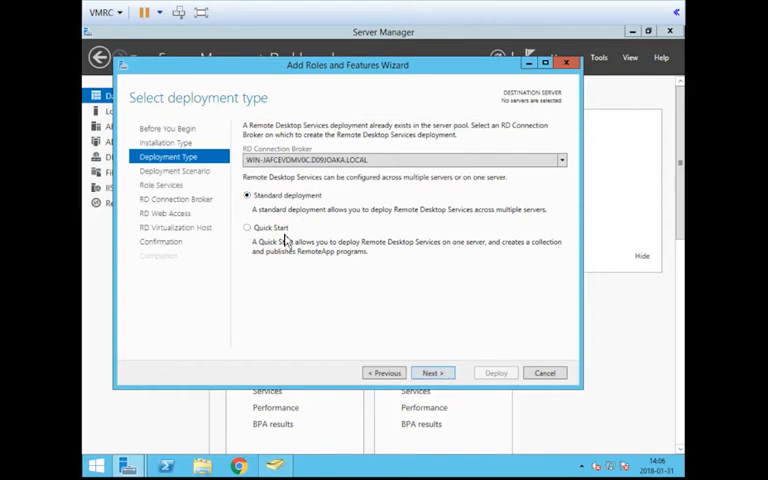
pyautogui.moveTo(364, 268)
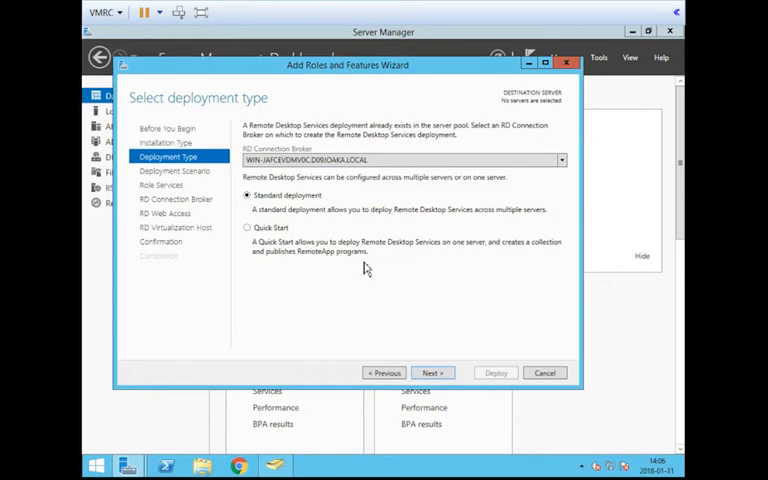
pyautogui.click(248, 228)
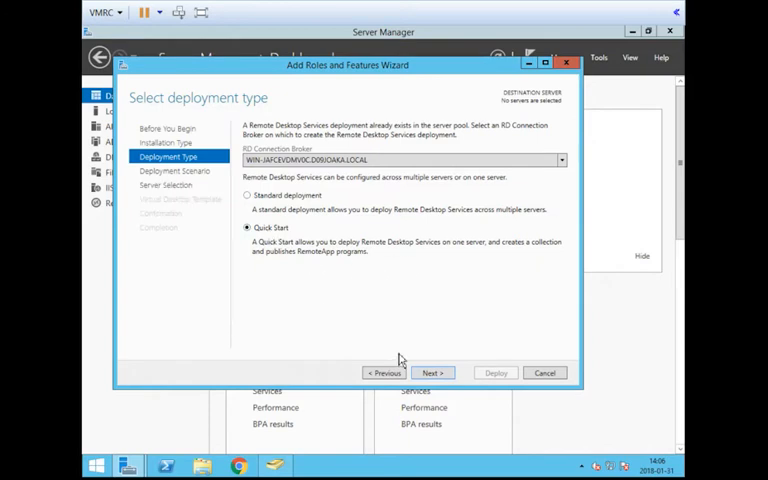
pyautogui.moveTo(396, 418)
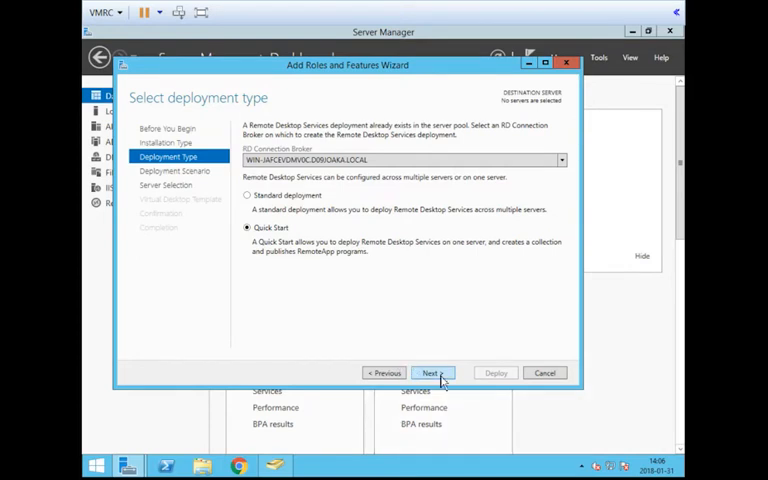
pyautogui.click(432, 372)
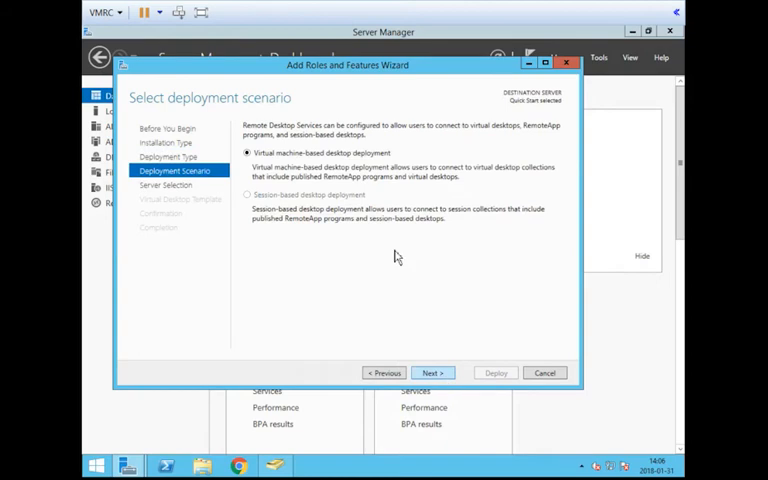
pyautogui.moveTo(340, 168)
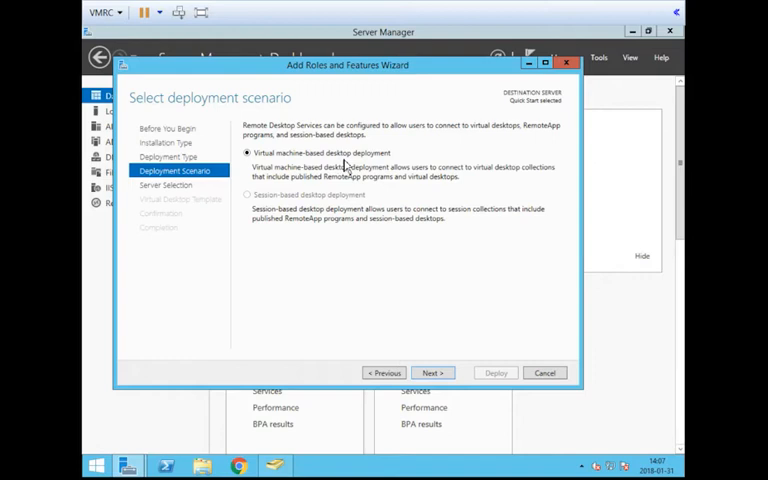
pyautogui.moveTo(360, 224)
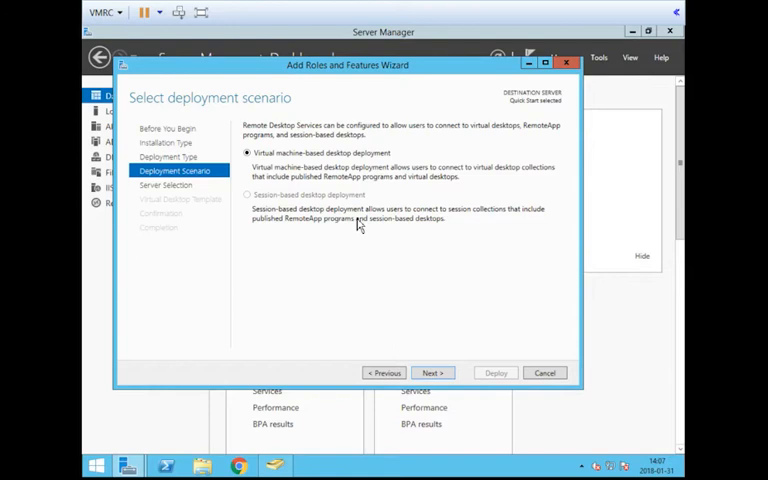
pyautogui.moveTo(270, 240)
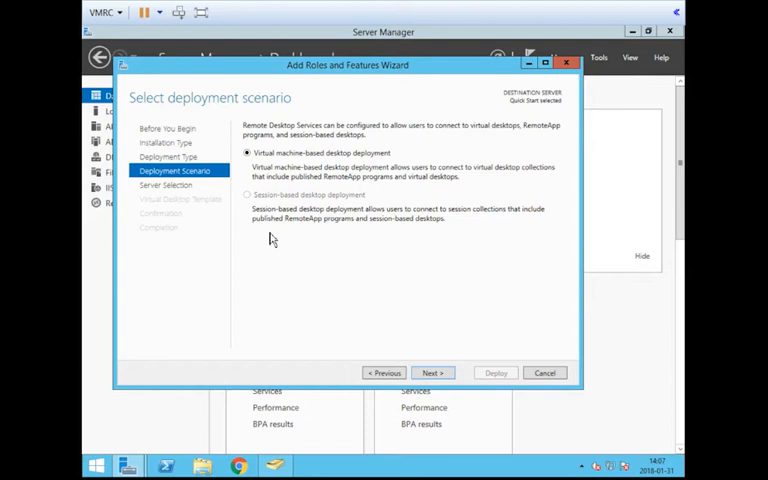
pyautogui.moveTo(276, 204)
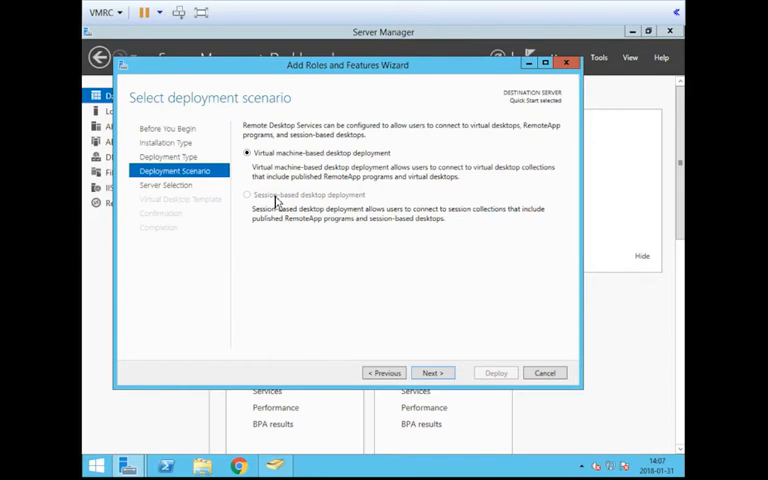
pyautogui.moveTo(616, 184)
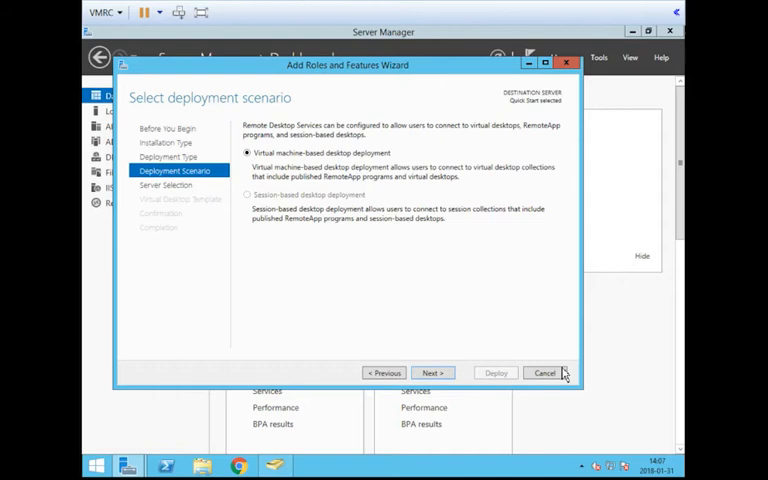
pyautogui.click(544, 372)
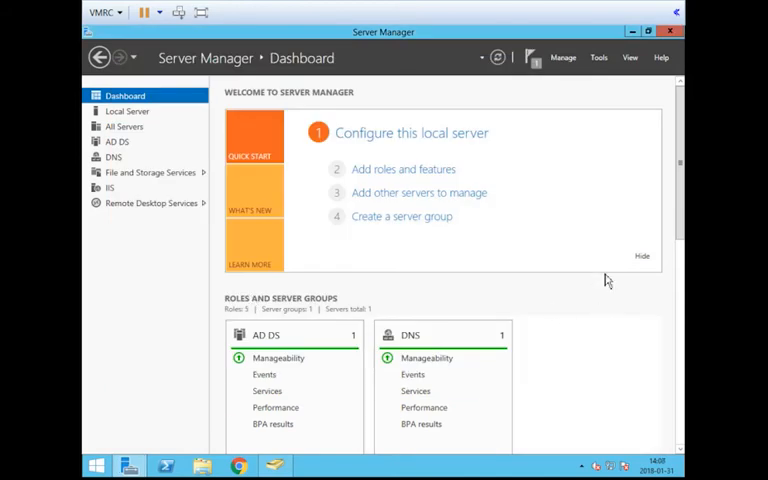
pyautogui.moveTo(532, 160)
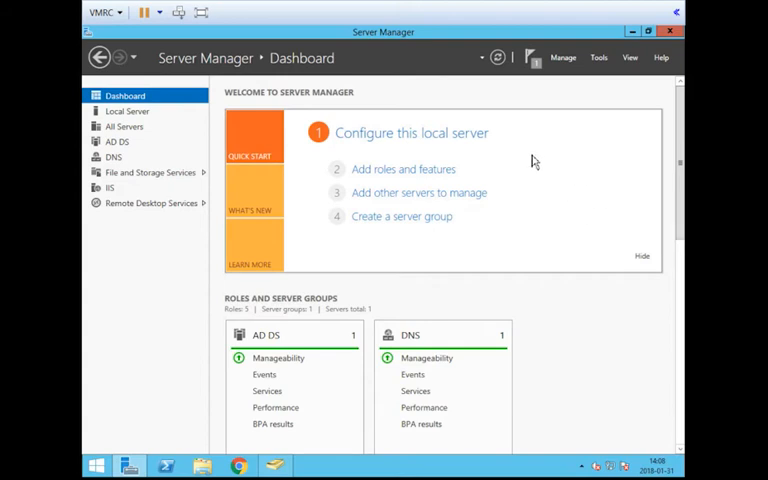
pyautogui.moveTo(470, 268)
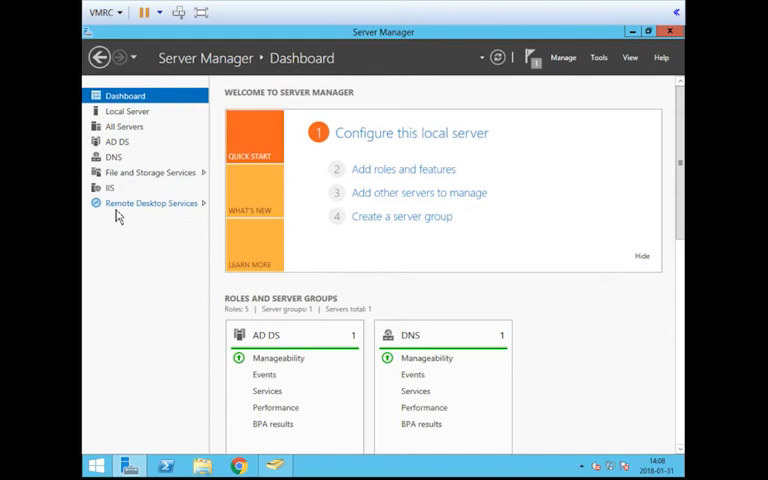
pyautogui.moveTo(116, 210)
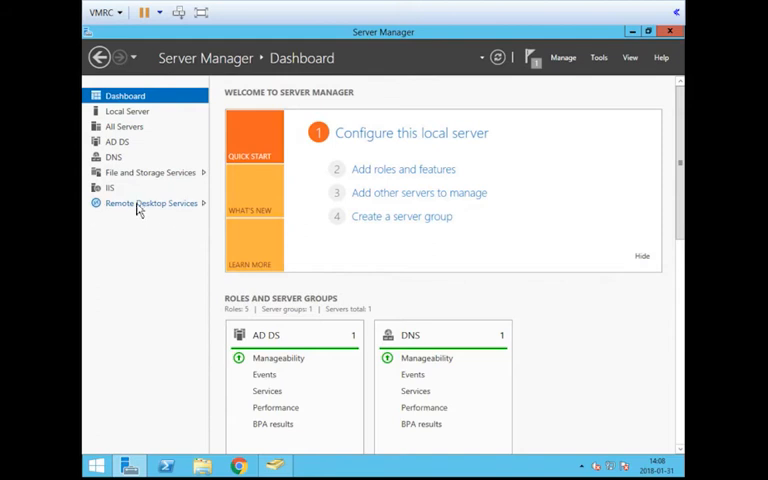
pyautogui.moveTo(140, 212)
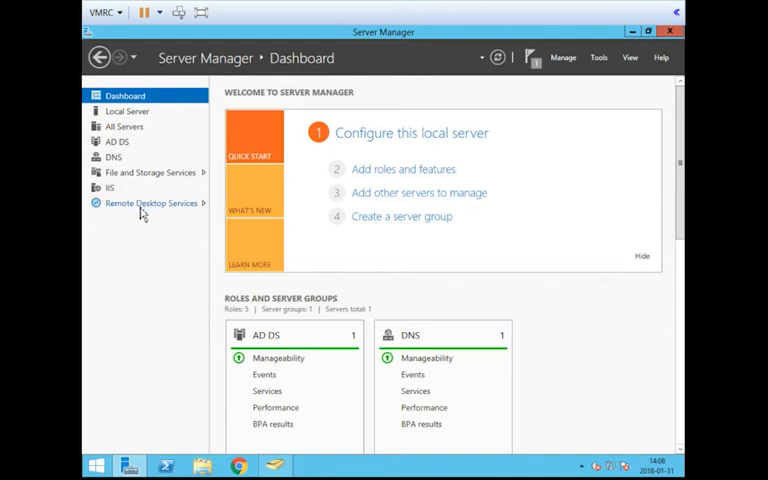
# - Show the Remote Desktop Services collections list, where the 'My apps' collection appears
pyautogui.click(152, 204)
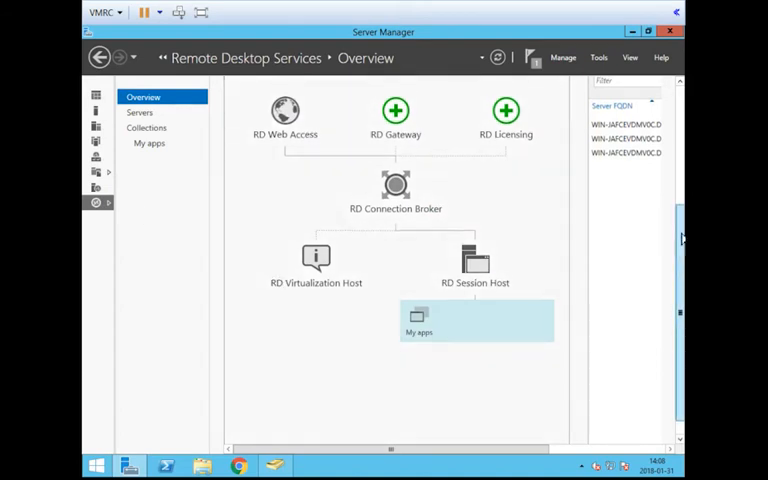
pyautogui.scroll(3)
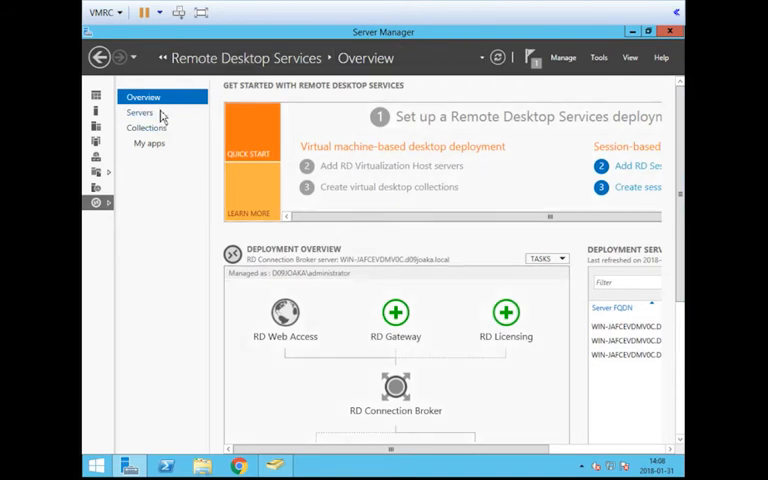
pyautogui.click(140, 112)
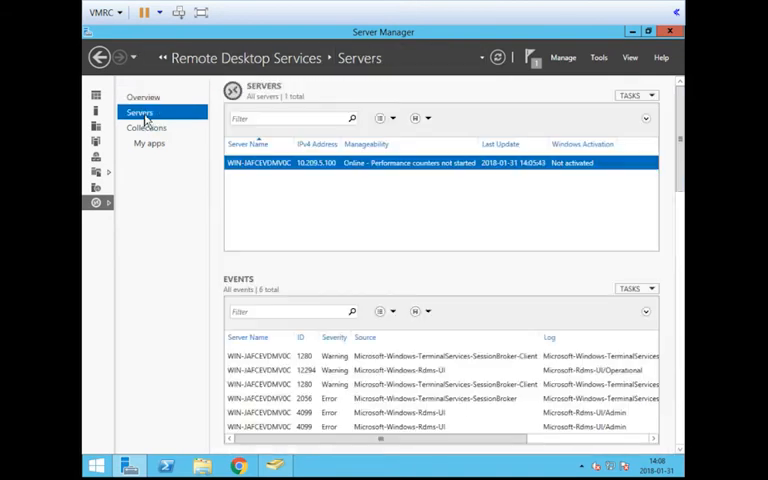
pyautogui.moveTo(152, 138)
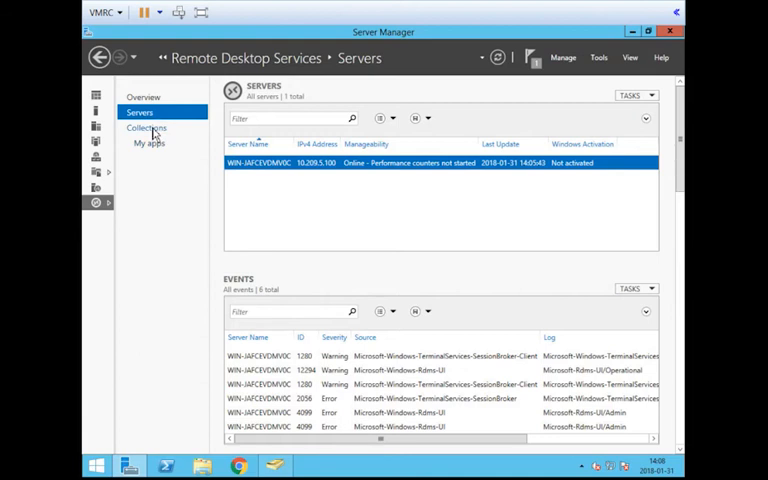
pyautogui.click(146, 128)
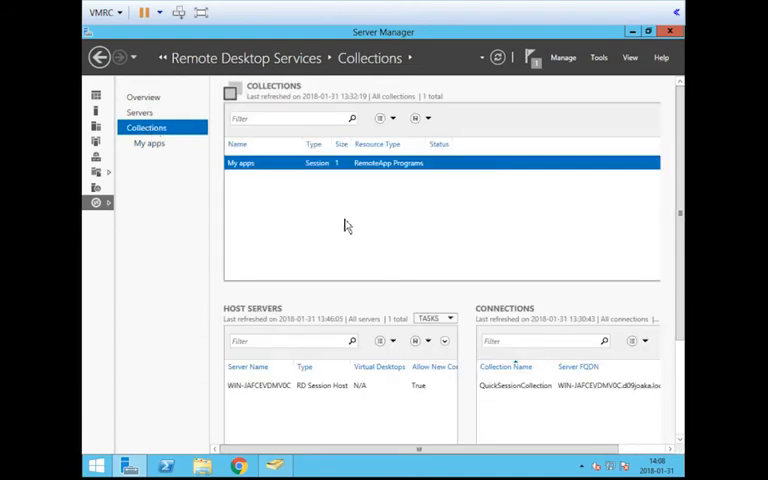
pyautogui.moveTo(264, 176)
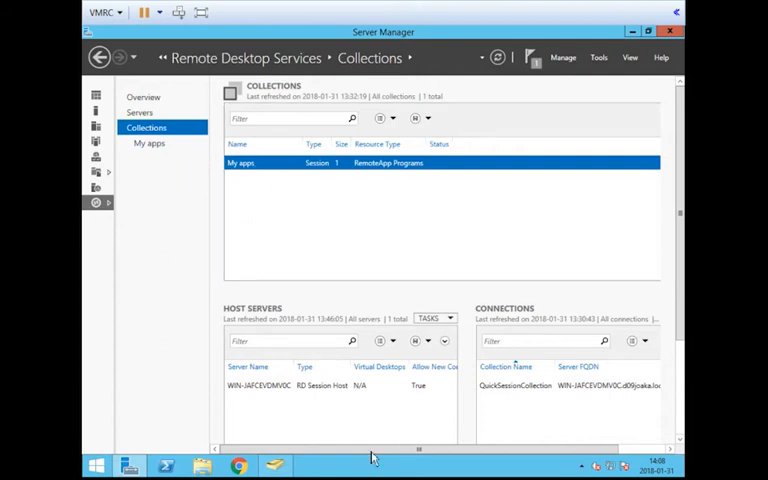
pyautogui.hscroll(3)
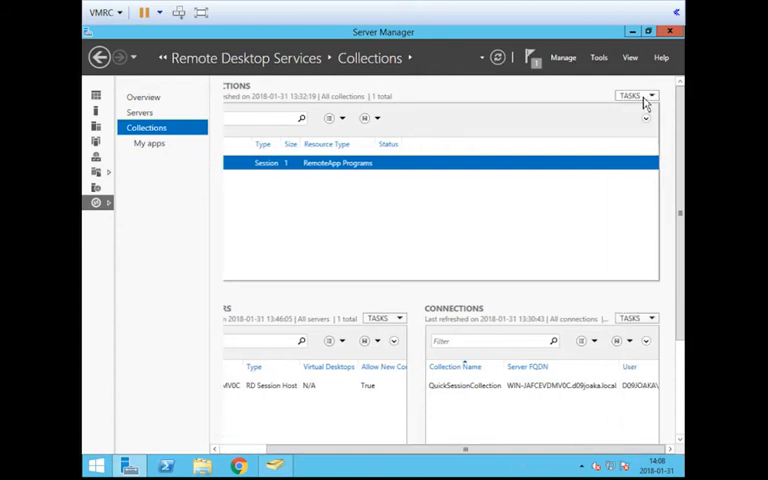
pyautogui.click(632, 96)
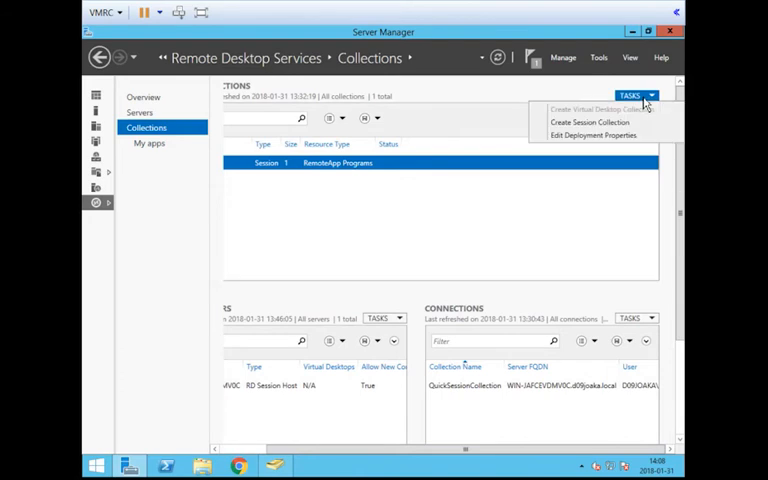
pyautogui.moveTo(620, 122)
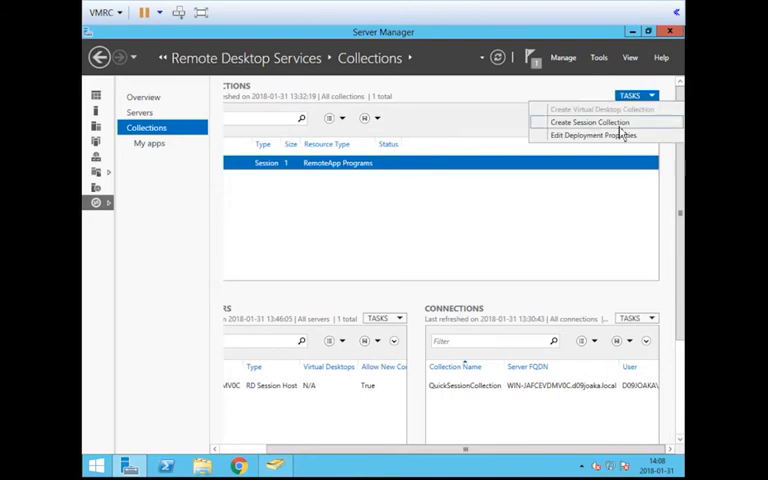
pyautogui.click(596, 122)
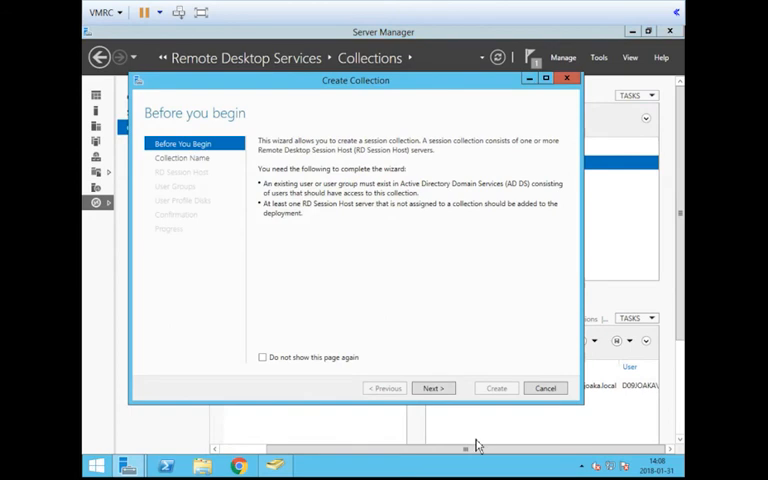
pyautogui.moveTo(456, 264)
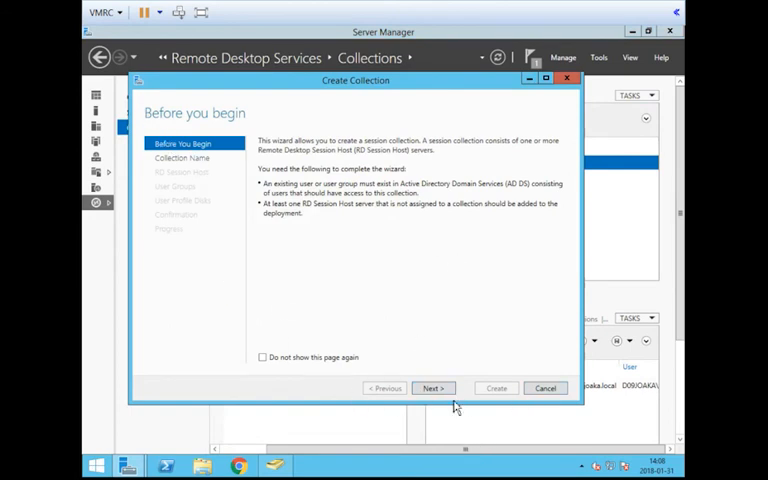
pyautogui.click(432, 388)
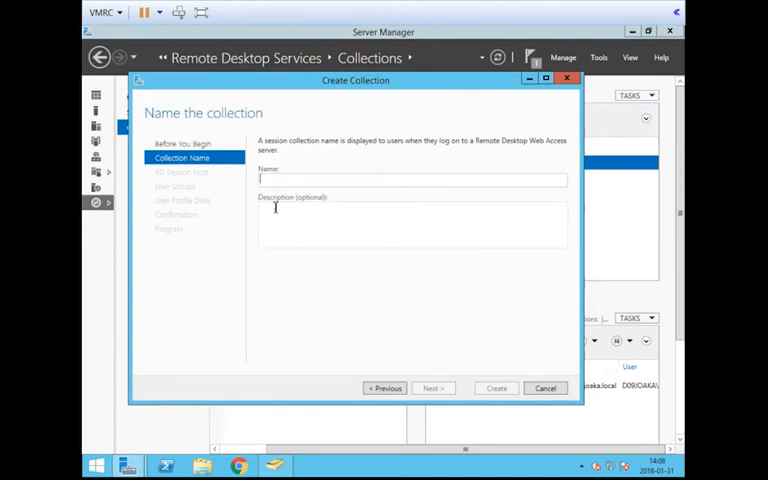
pyautogui.write('name')
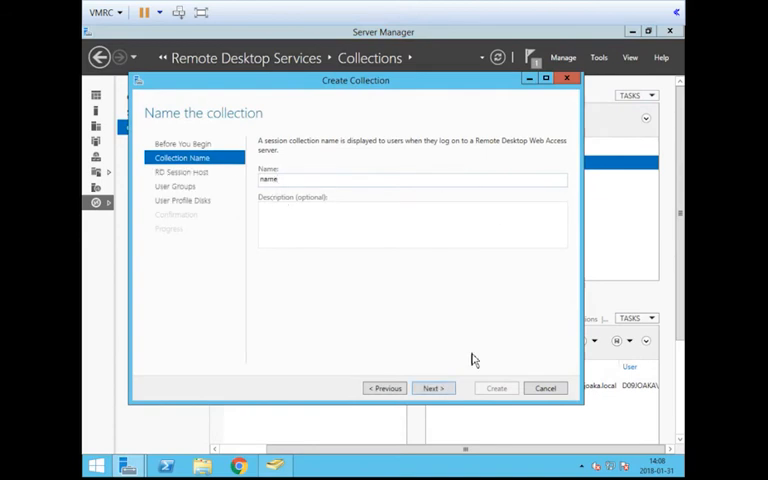
pyautogui.click(432, 388)
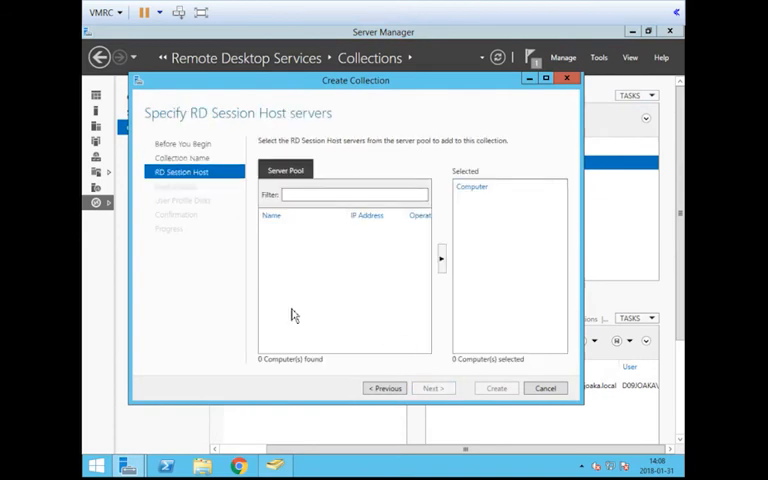
pyautogui.moveTo(188, 358)
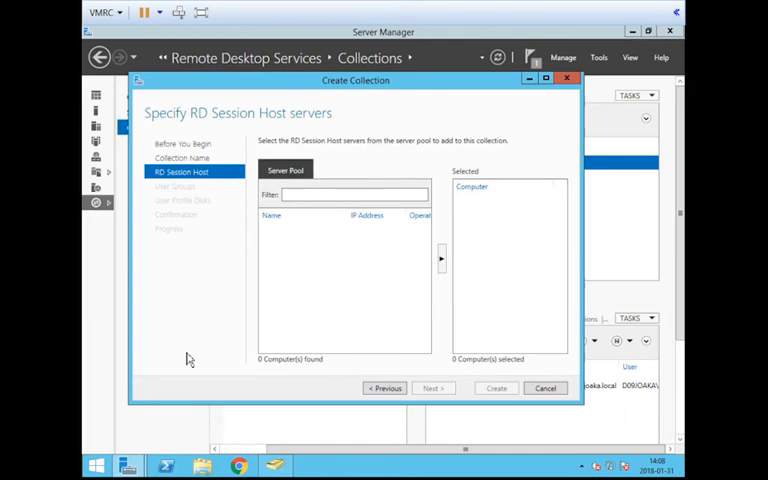
pyautogui.moveTo(284, 238)
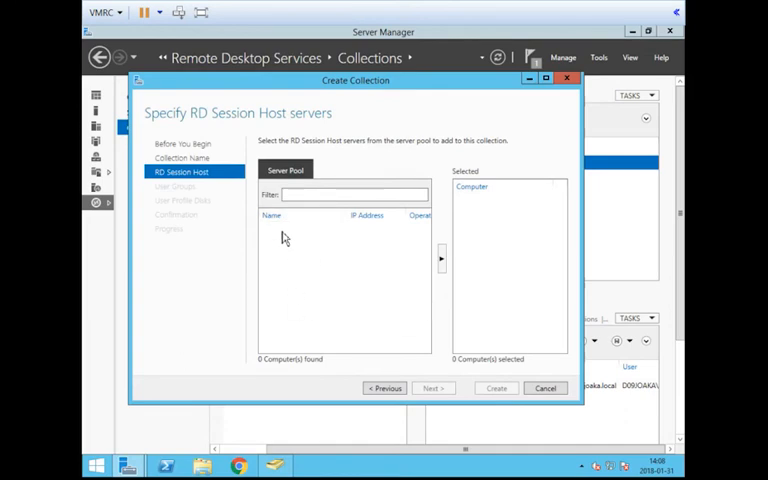
pyautogui.moveTo(308, 396)
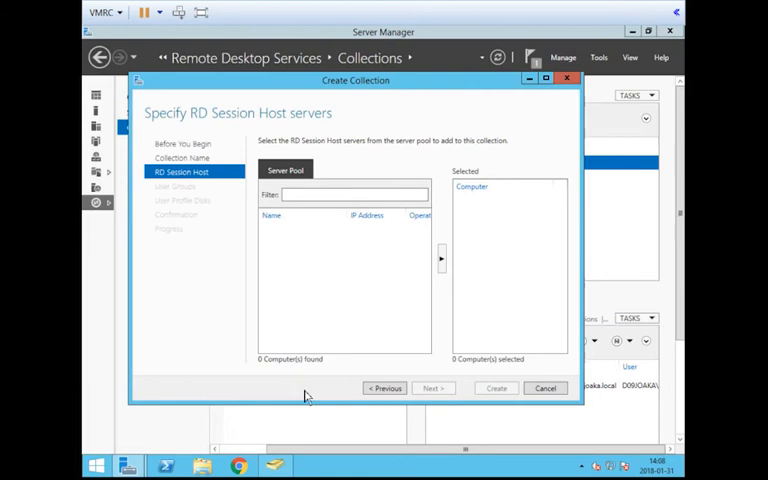
pyautogui.moveTo(578, 136)
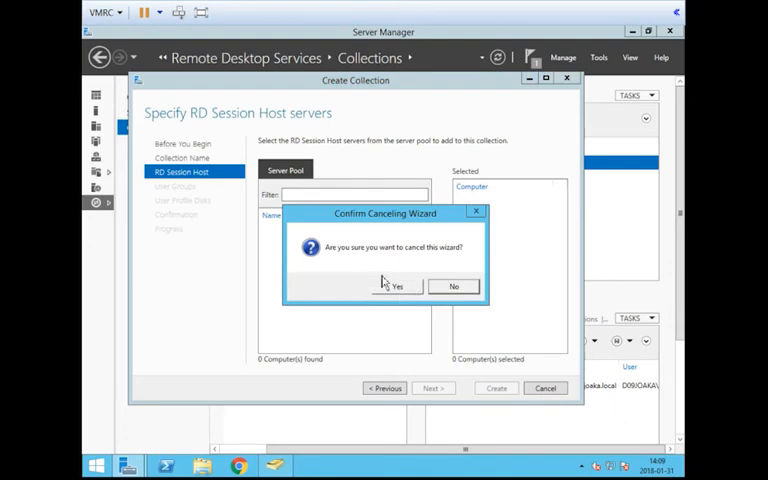
pyautogui.click(392, 286)
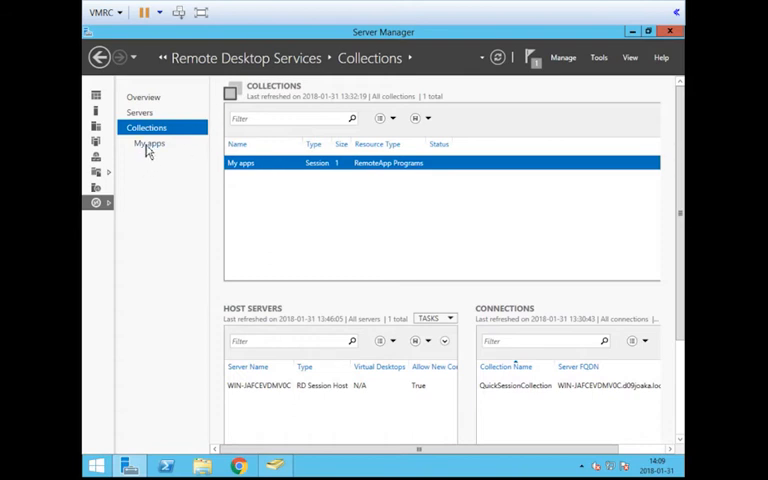
# - Bring up the My apps collection's properties from its Tasks menu
pyautogui.click(148, 144)
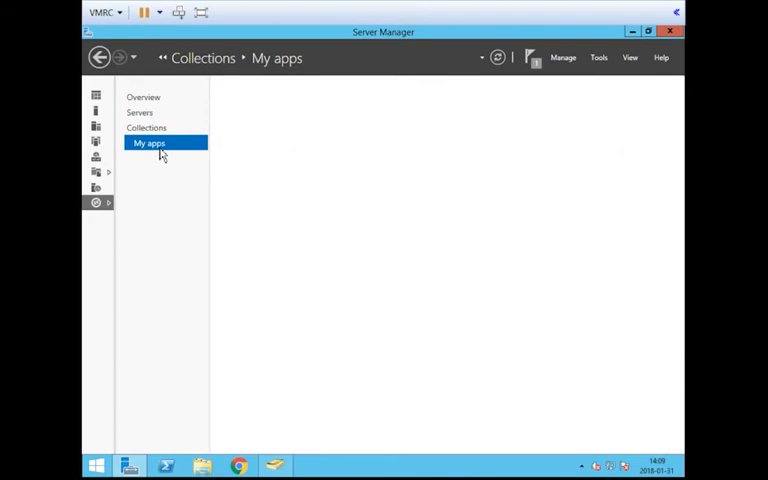
pyautogui.click(148, 142)
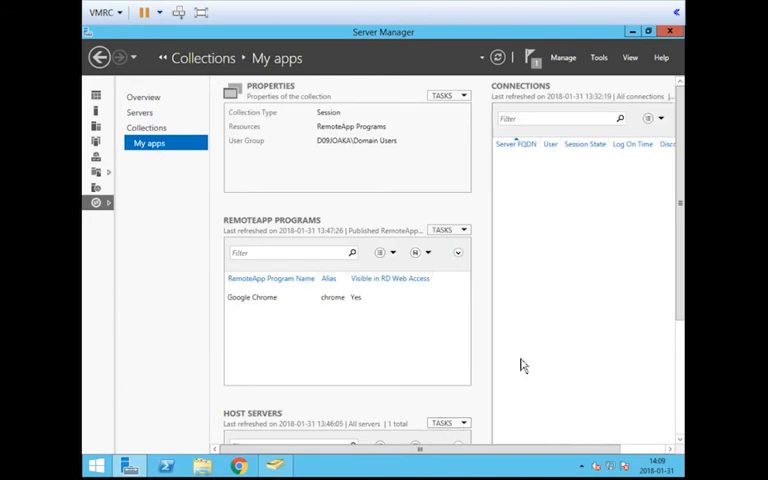
pyautogui.moveTo(420, 112)
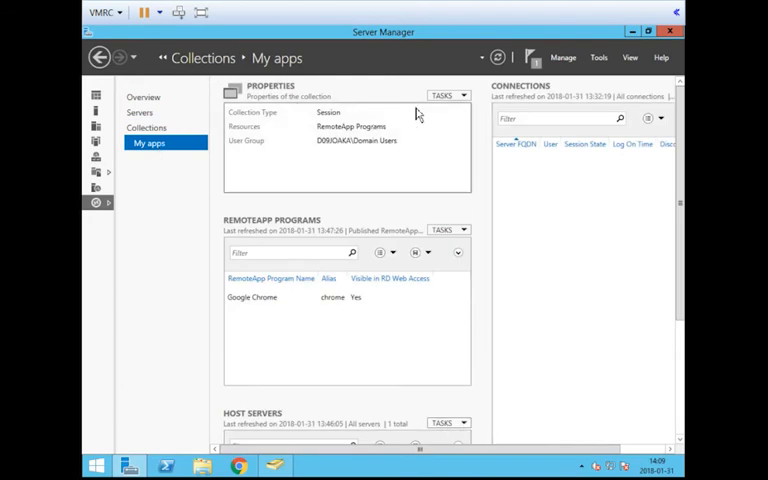
pyautogui.click(448, 96)
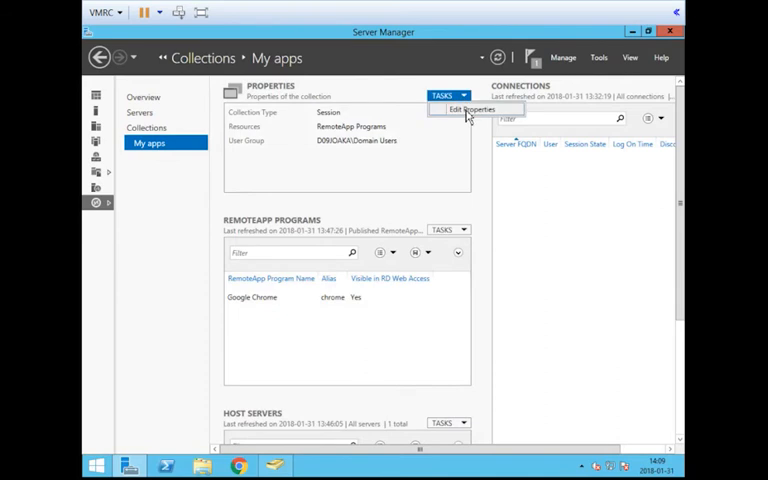
pyautogui.click(472, 108)
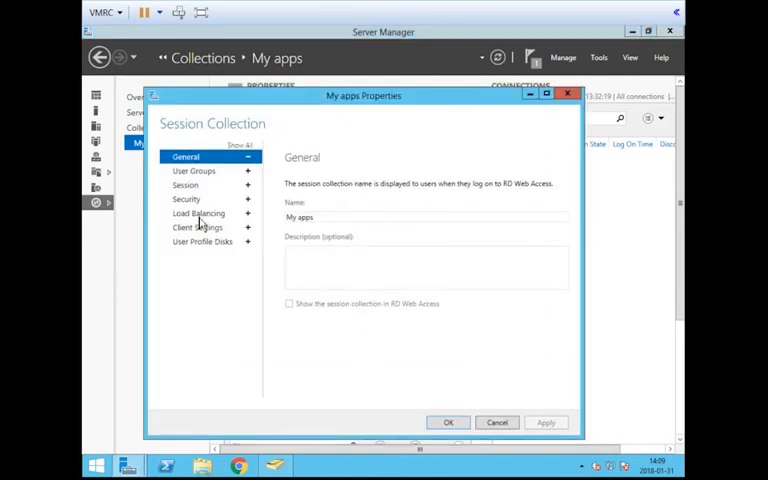
pyautogui.moveTo(436, 216)
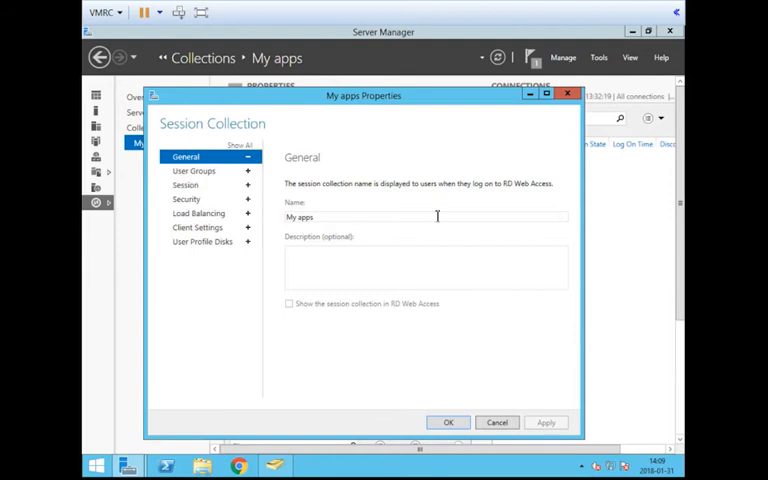
# - Browse the Session, Security, Load Balancing and User Profile Disks settings pages
pyautogui.click(196, 172)
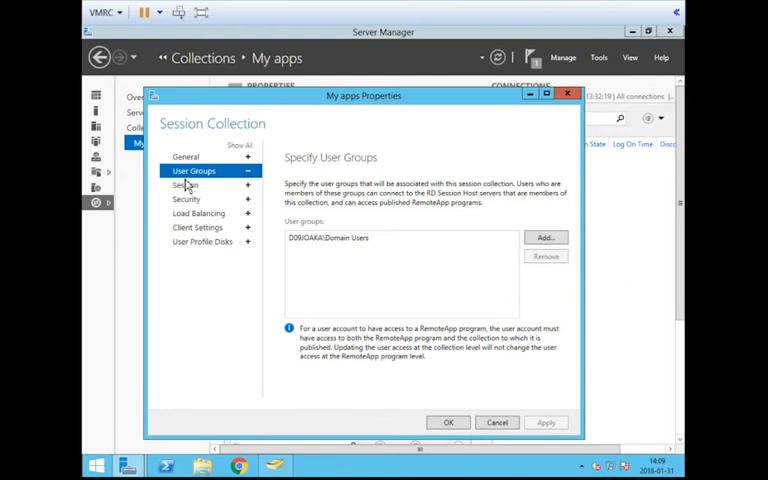
pyautogui.click(186, 184)
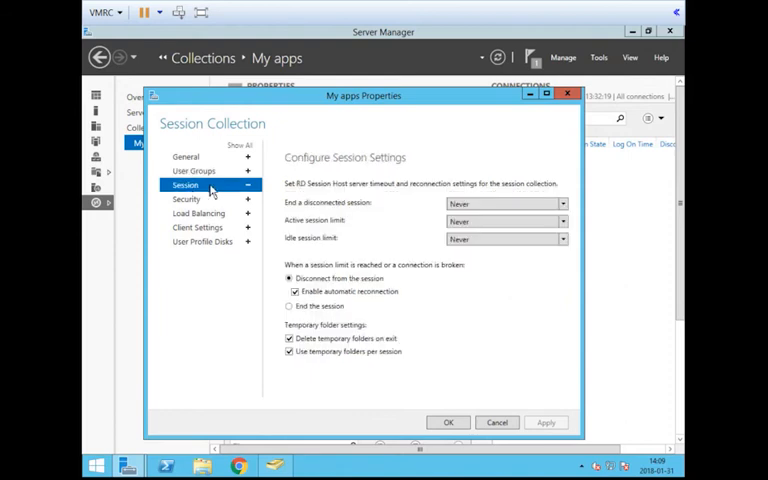
pyautogui.click(186, 200)
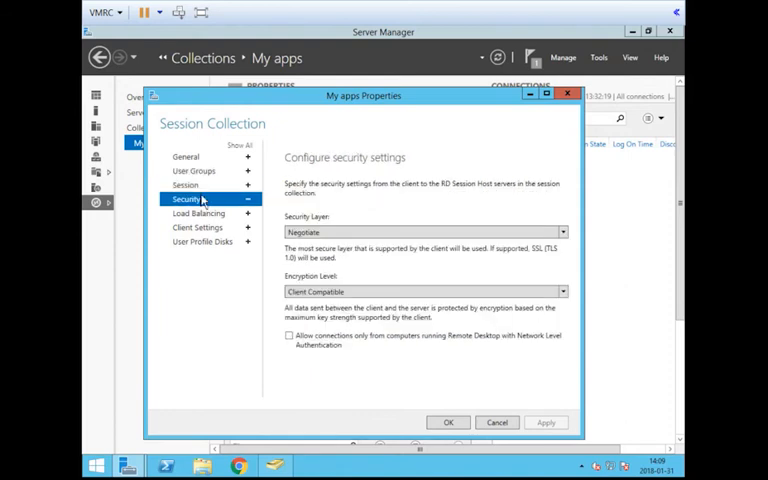
pyautogui.click(198, 212)
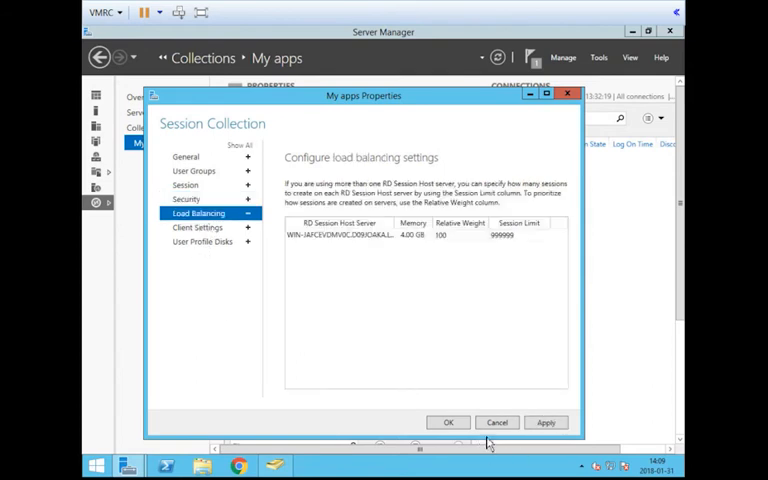
pyautogui.moveTo(198, 228)
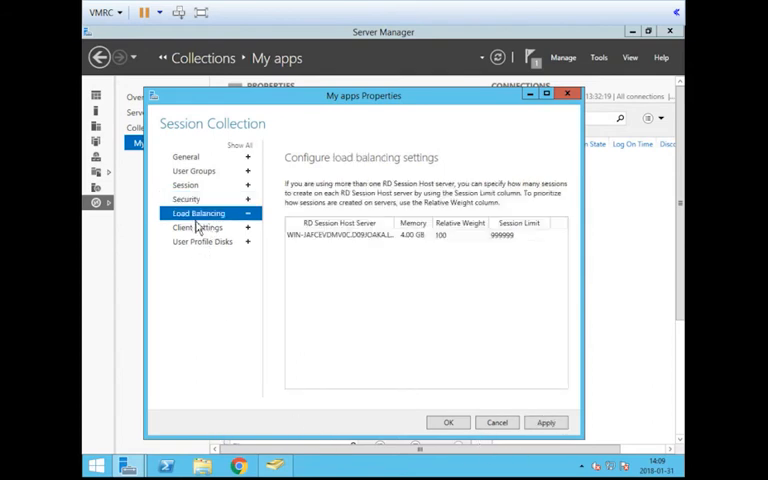
pyautogui.click(202, 240)
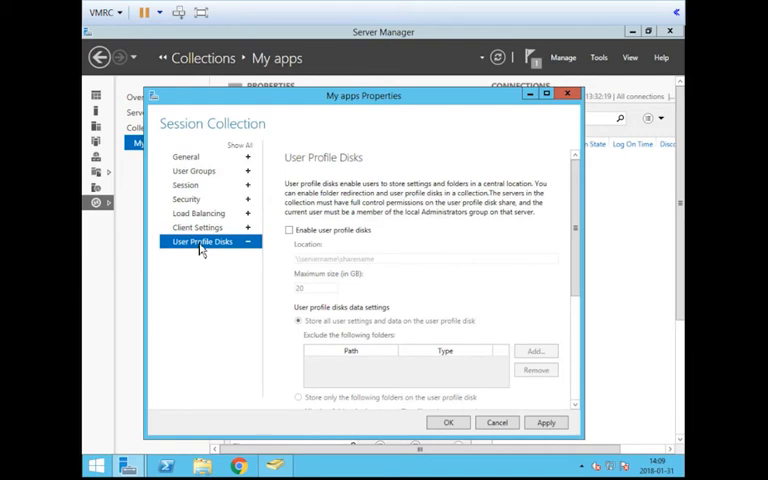
pyautogui.moveTo(190, 316)
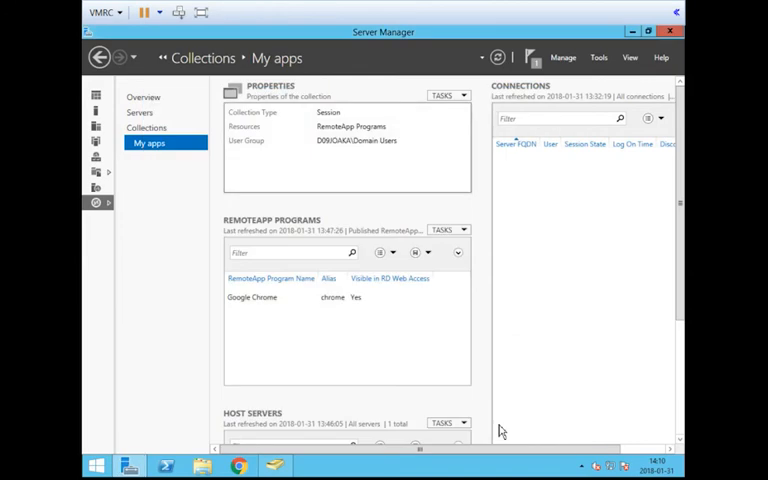
pyautogui.moveTo(452, 322)
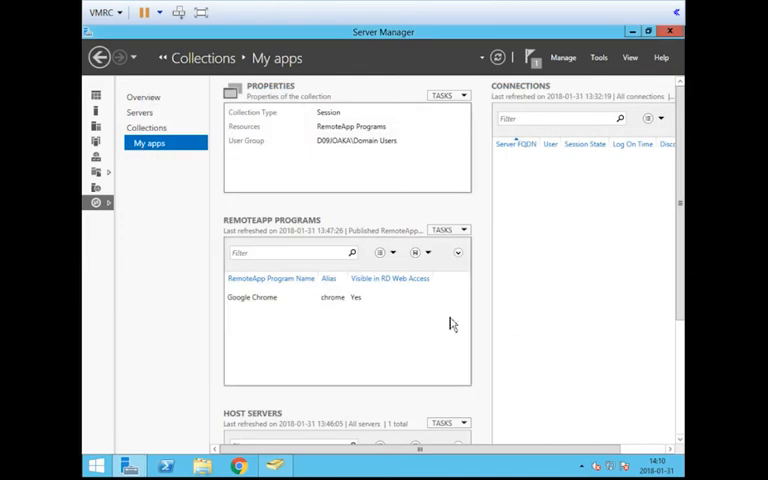
pyautogui.moveTo(244, 434)
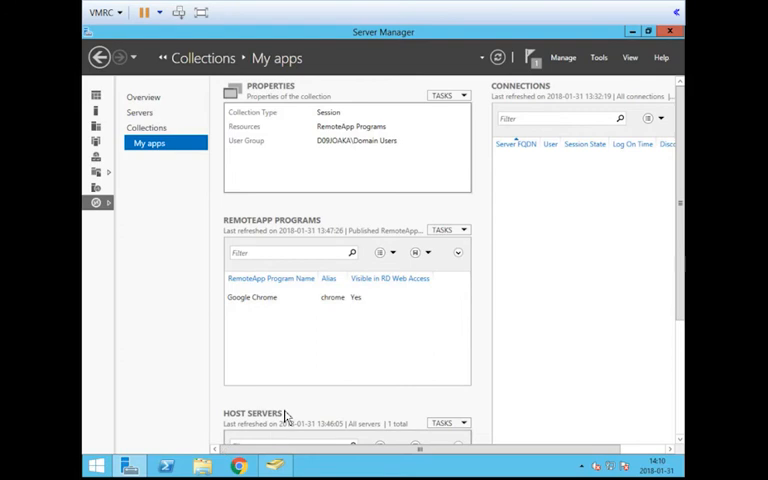
# - Review Google Chrome's RemoteApp General, Parameters and User Assignment pages showing all users and groups
pyautogui.click(252, 296)
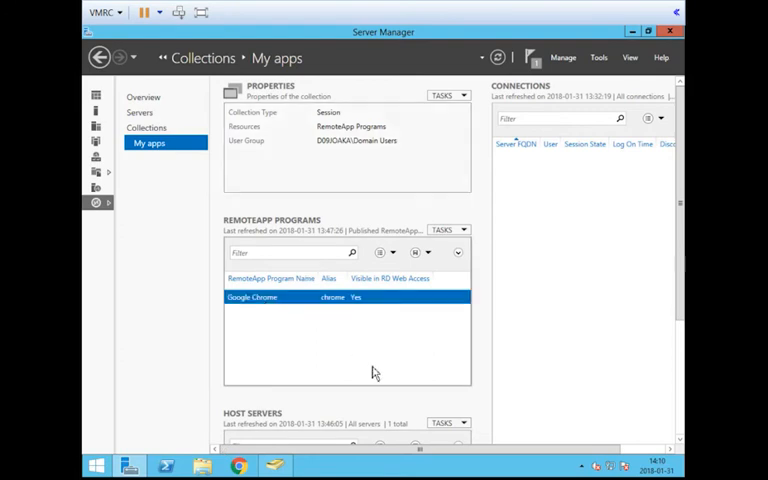
pyautogui.moveTo(276, 304)
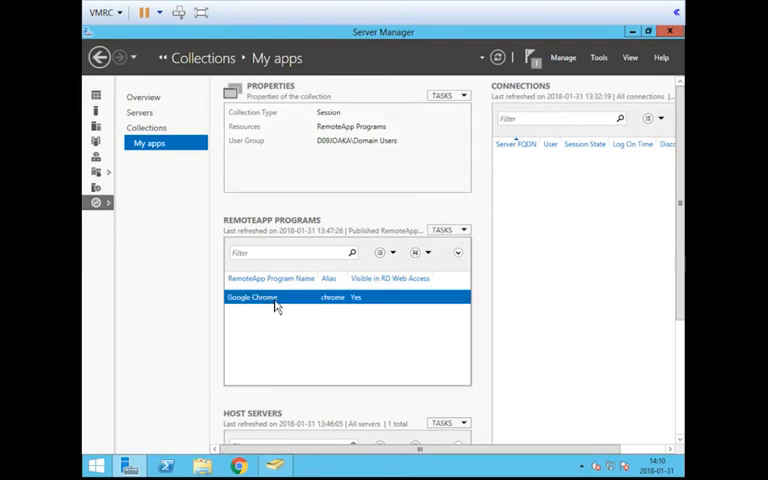
pyautogui.doubleClick(256, 296)
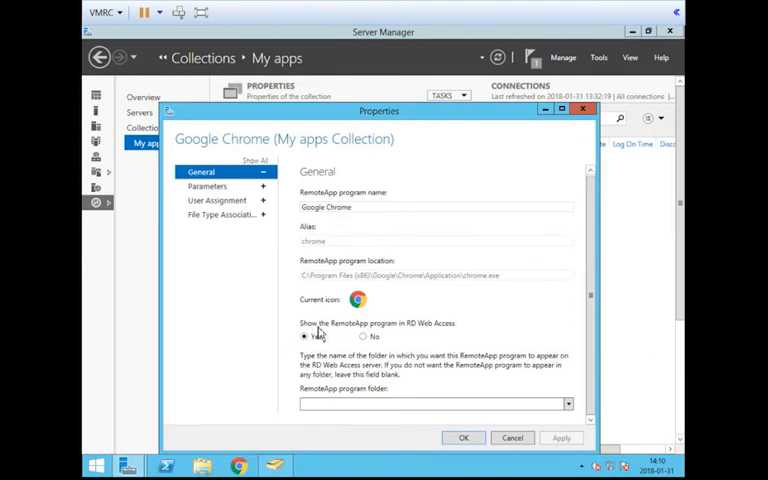
pyautogui.moveTo(444, 328)
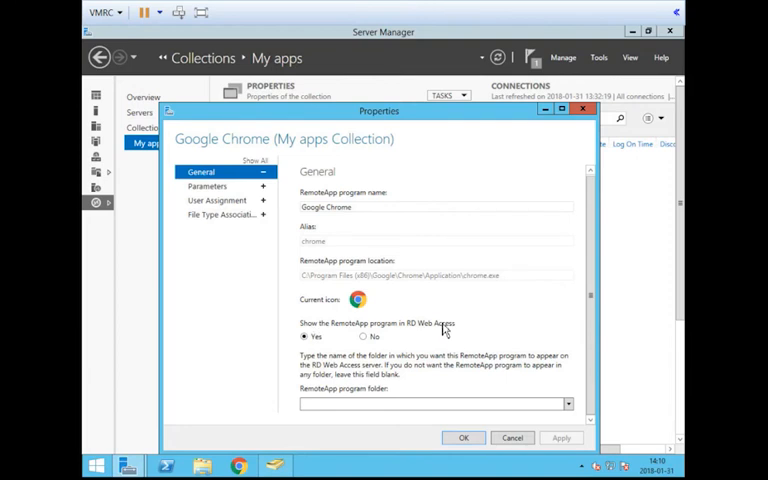
pyautogui.moveTo(528, 328)
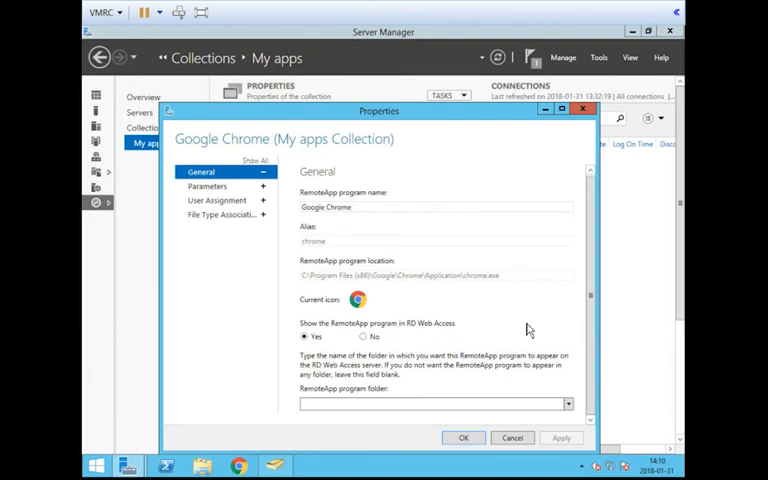
pyautogui.moveTo(476, 346)
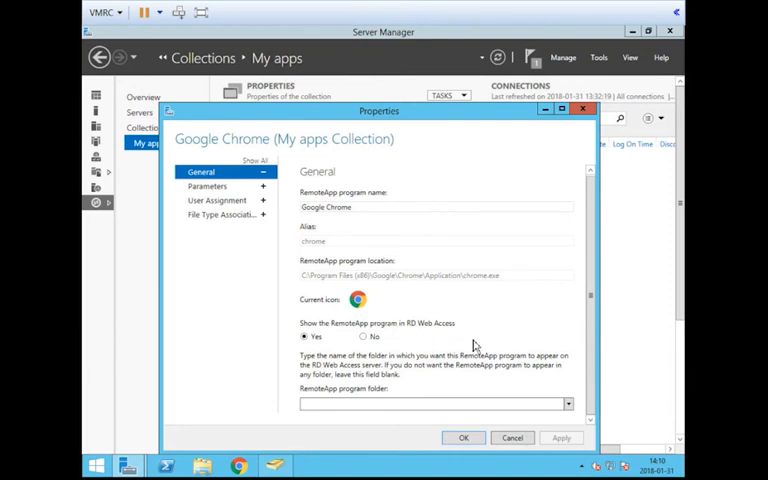
pyautogui.moveTo(504, 316)
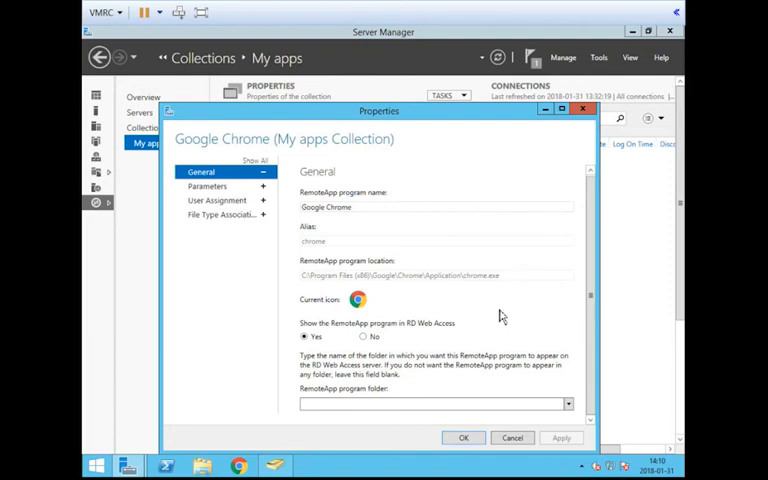
pyautogui.click(208, 186)
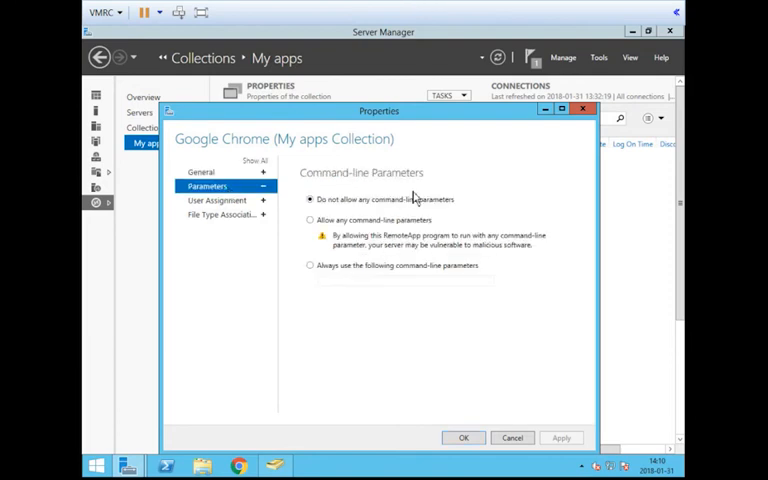
pyautogui.moveTo(352, 152)
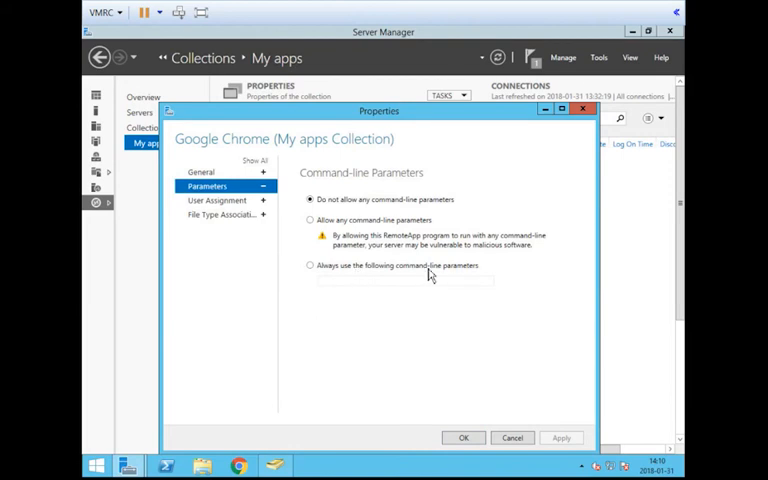
pyautogui.click(216, 200)
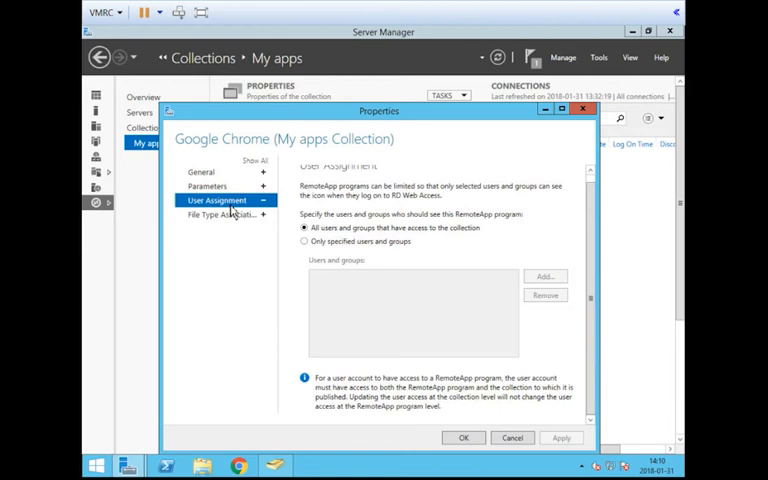
pyautogui.moveTo(448, 226)
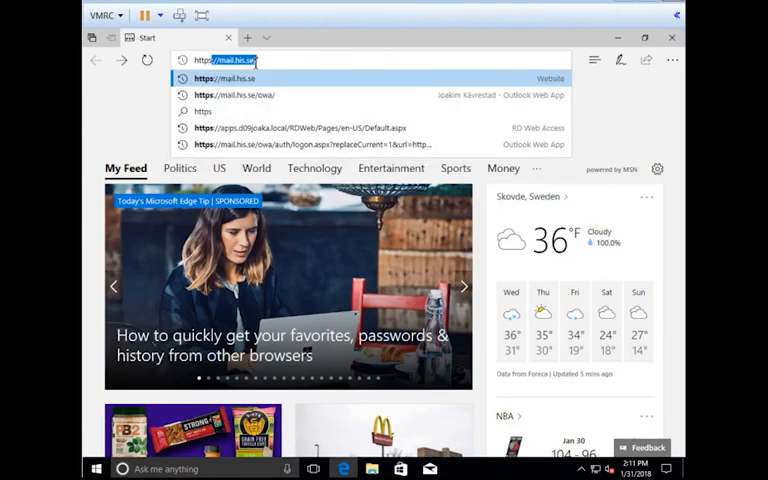
# - Browse to the RDWeb https URL and continue past the certificate warning
pyautogui.write('https')
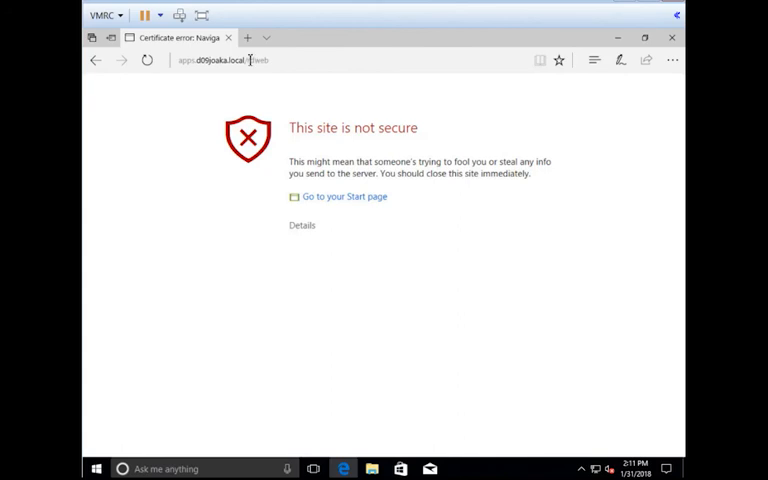
pyautogui.click(302, 224)
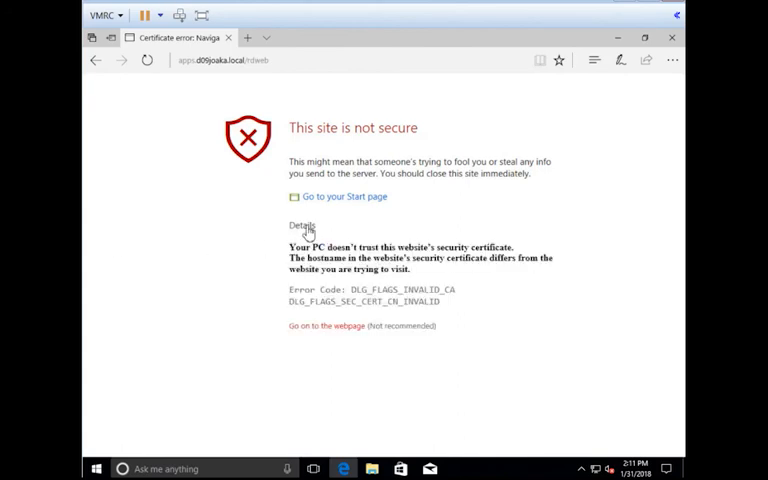
pyautogui.click(320, 326)
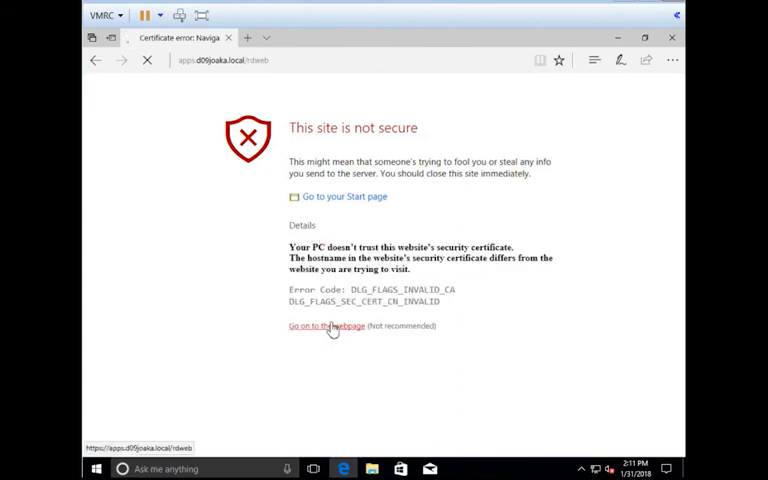
pyautogui.click(320, 326)
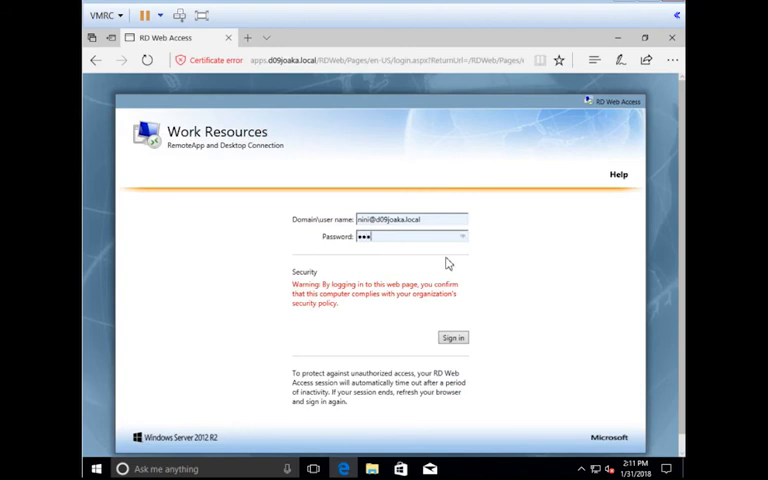
# - Sign in to RD Web Access with the domain credentials, landing on Work Resources listing Google Chrome
pyautogui.click(452, 336)
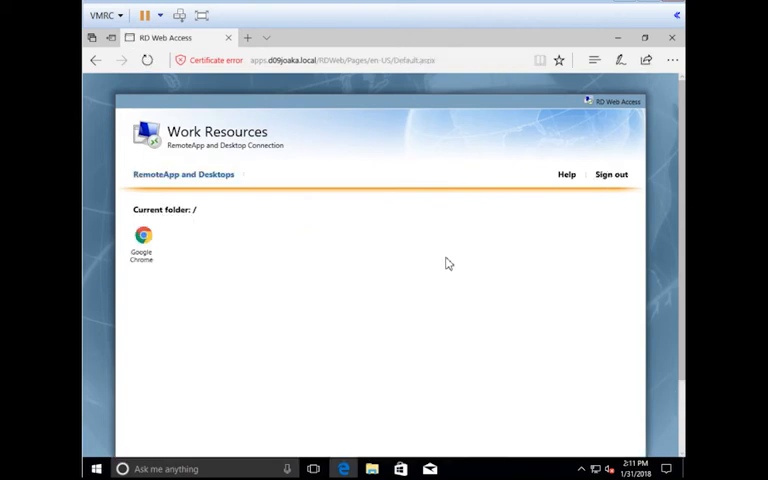
pyautogui.moveTo(178, 250)
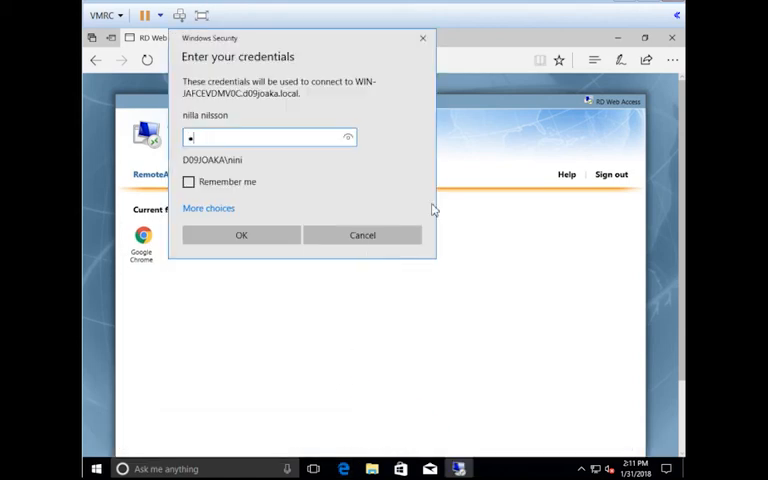
pyautogui.click(240, 234)
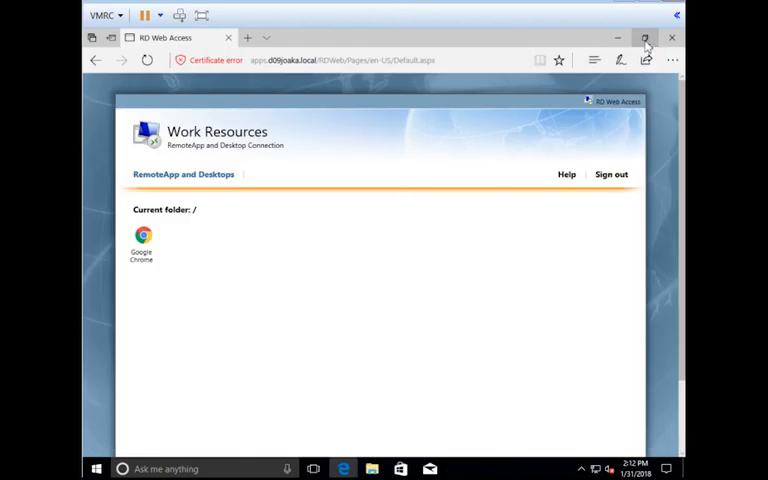
pyautogui.moveTo(620, 38)
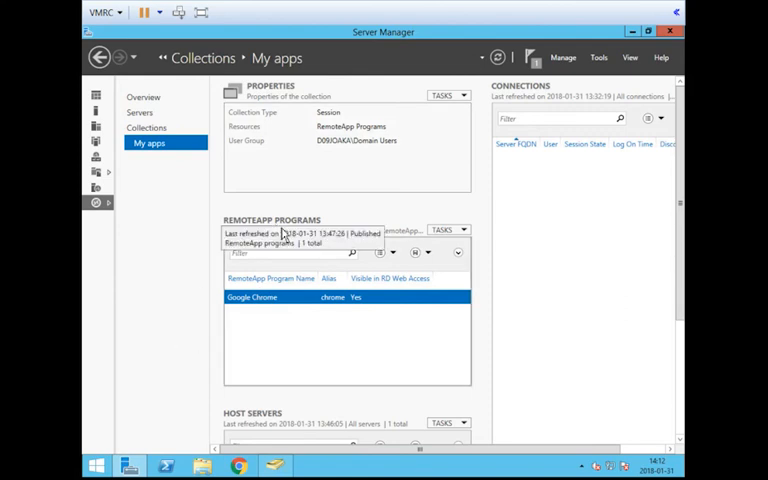
# - Start Publish RemoteApp Programs and tick Calculator in the program list
pyautogui.click(450, 230)
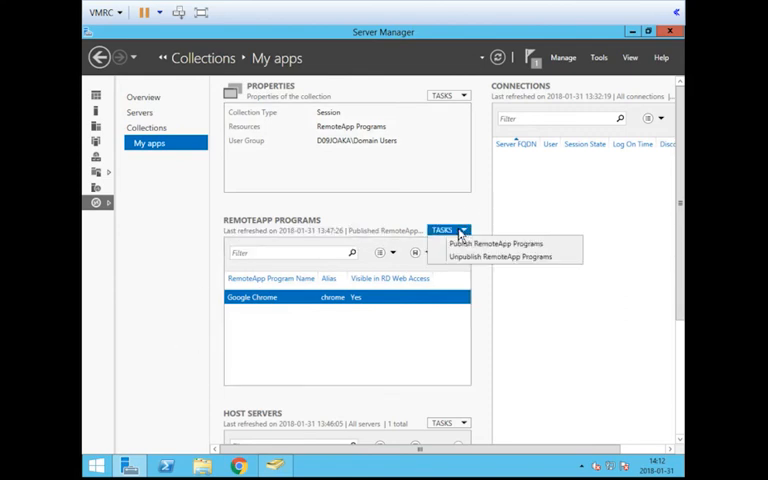
pyautogui.moveTo(492, 244)
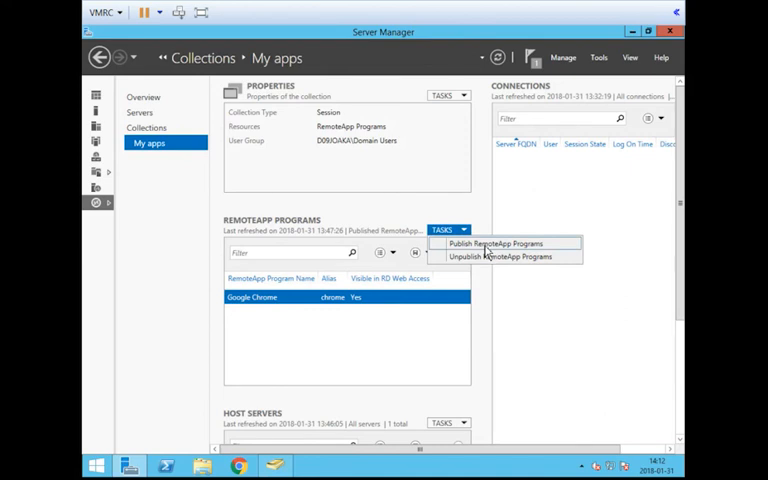
pyautogui.click(492, 244)
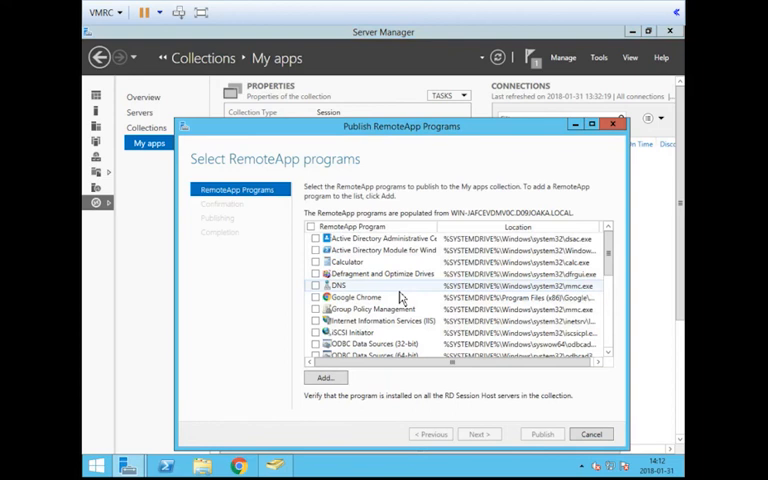
pyautogui.scroll(-3)
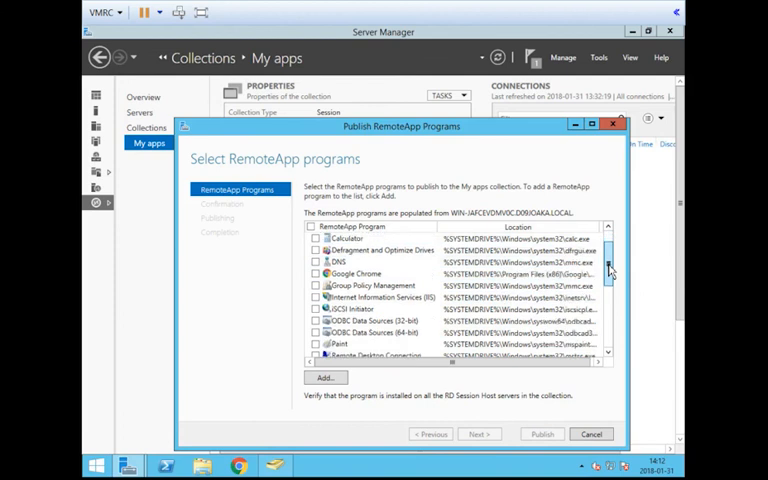
pyautogui.scroll(-3)
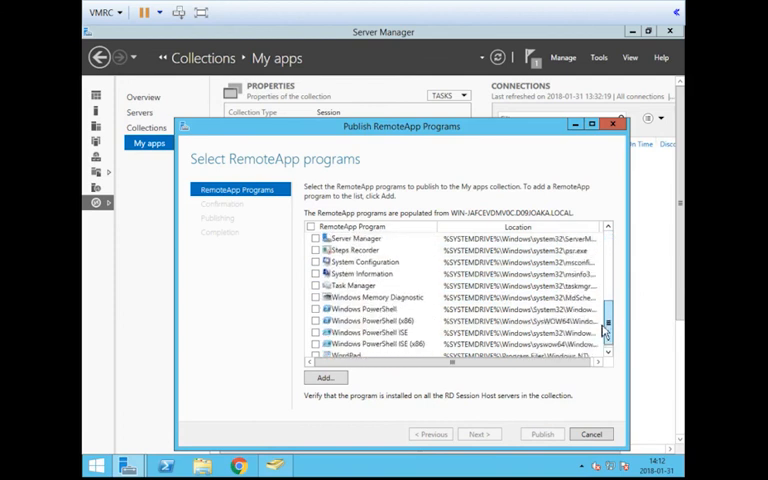
pyautogui.scroll(-3)
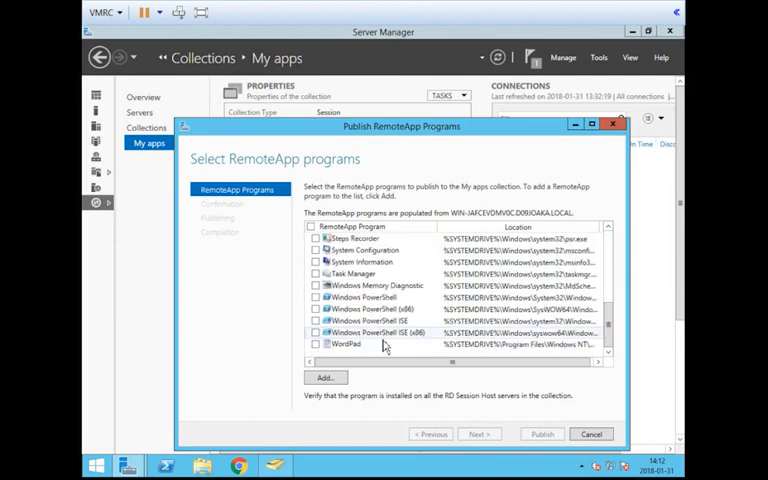
pyautogui.scroll(3)
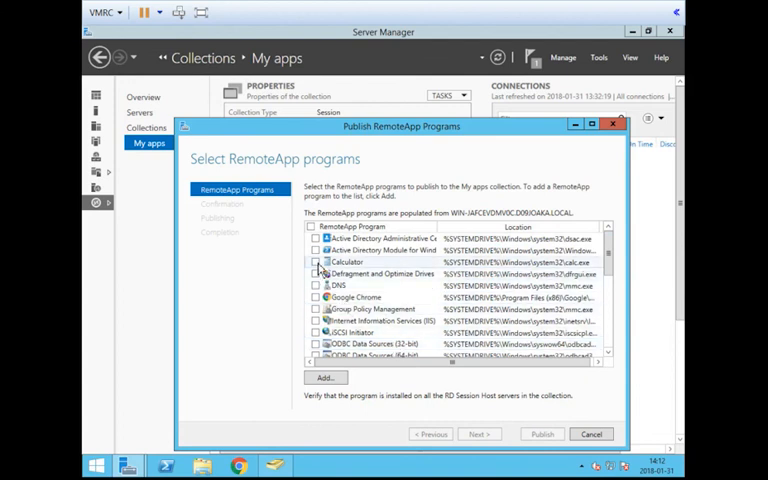
pyautogui.click(318, 260)
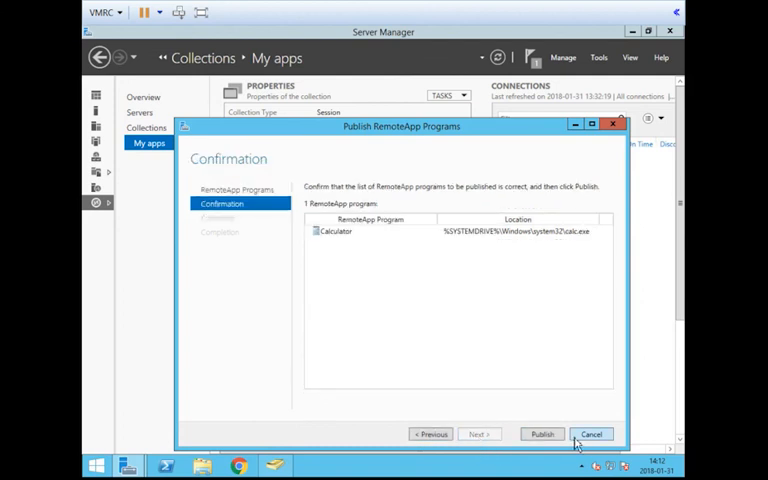
# - Confirm and publish Calculator to the My apps collection alongside Google Chrome
pyautogui.click(542, 434)
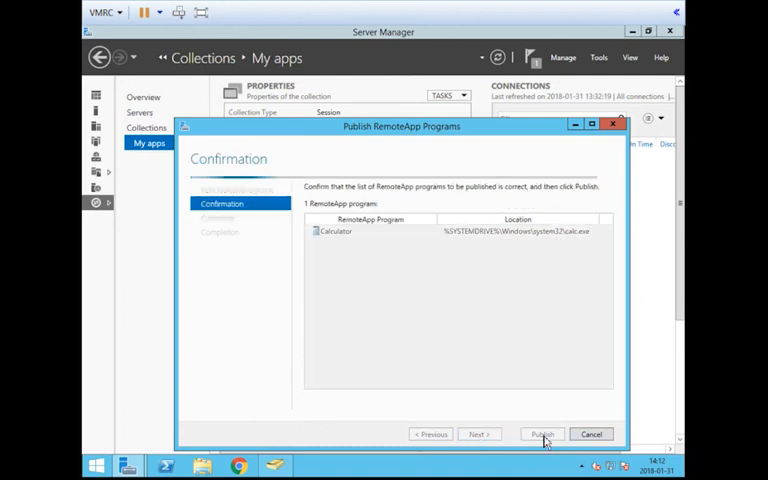
pyautogui.click(540, 434)
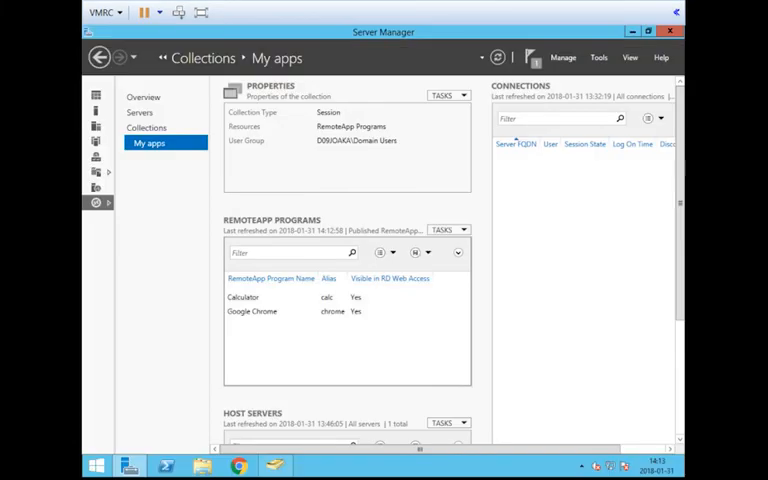
# - Bring up Calculator's RemoteApp properties at the User Assignment page
pyautogui.click(244, 296)
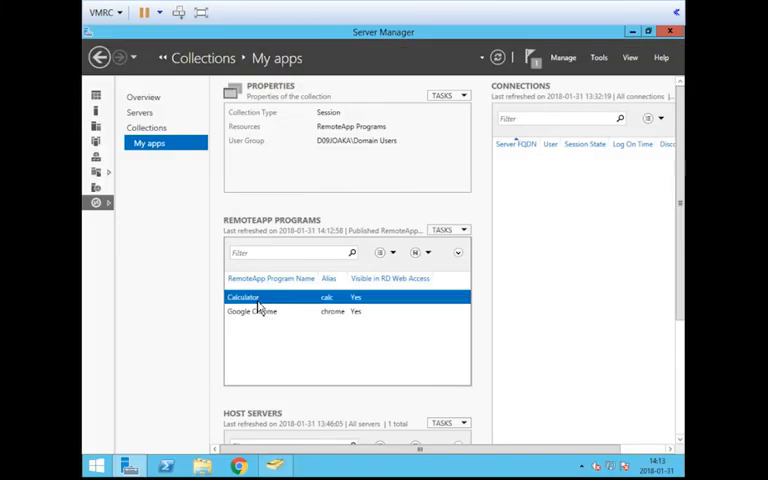
pyautogui.rightClick(244, 296)
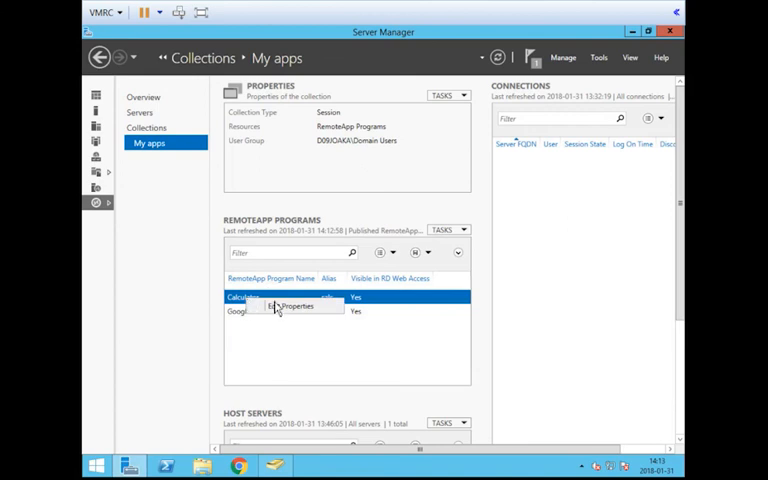
pyautogui.click(296, 306)
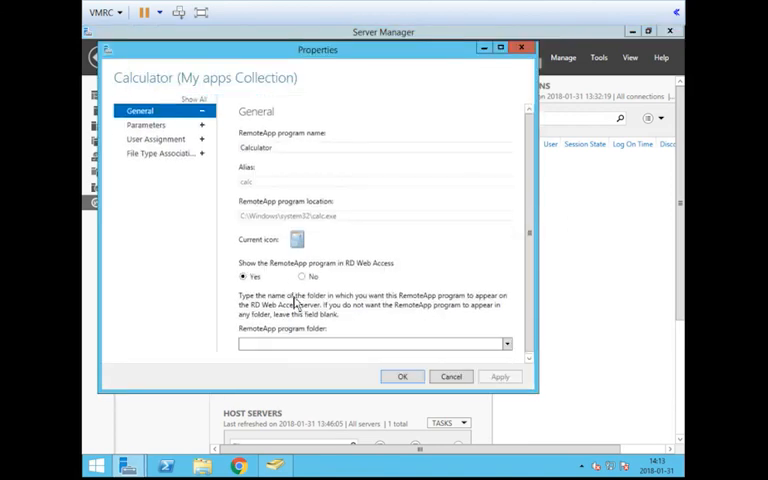
pyautogui.click(156, 140)
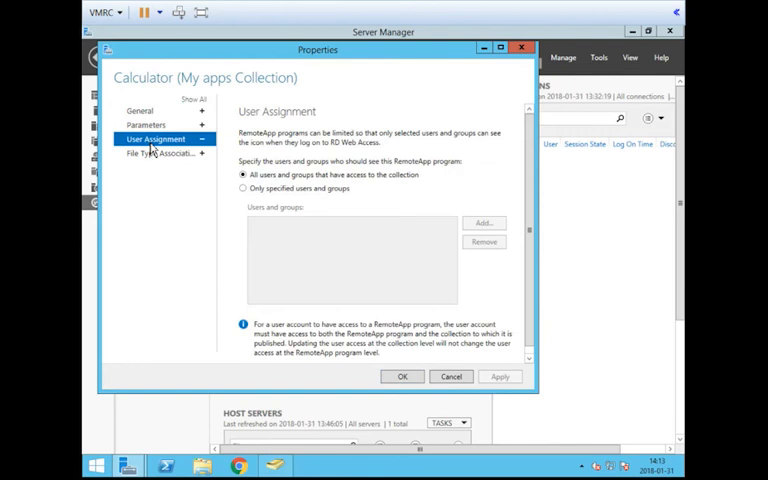
pyautogui.moveTo(260, 196)
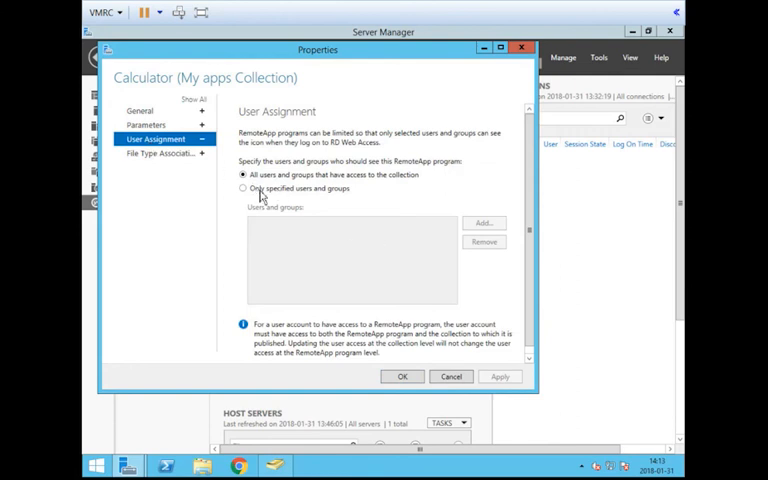
# - Limit Calculator to only specified users and groups, adding the Ekonomi group, and apply
pyautogui.click(244, 188)
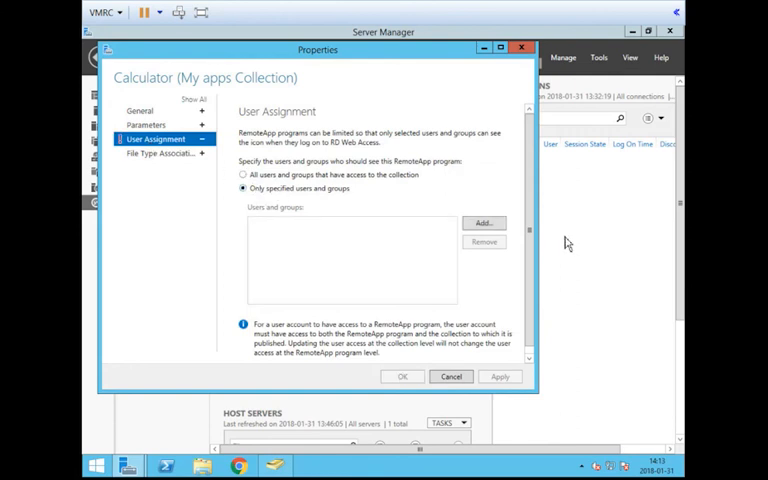
pyautogui.click(484, 222)
pyautogui.write('ekono')
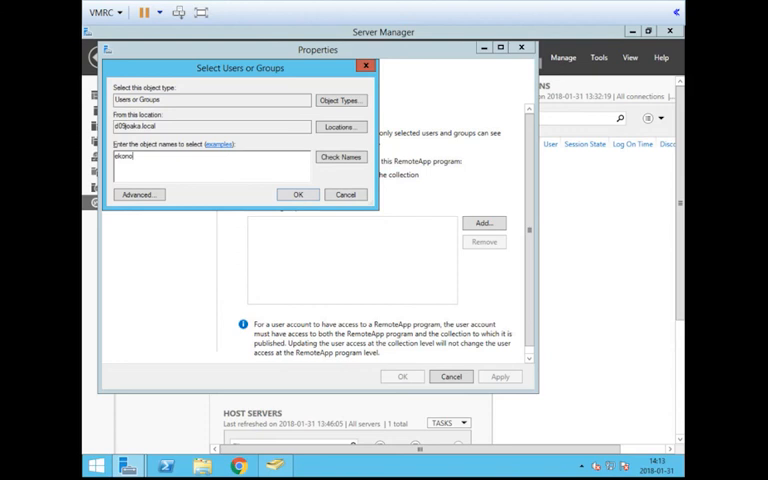
pyautogui.click(296, 194)
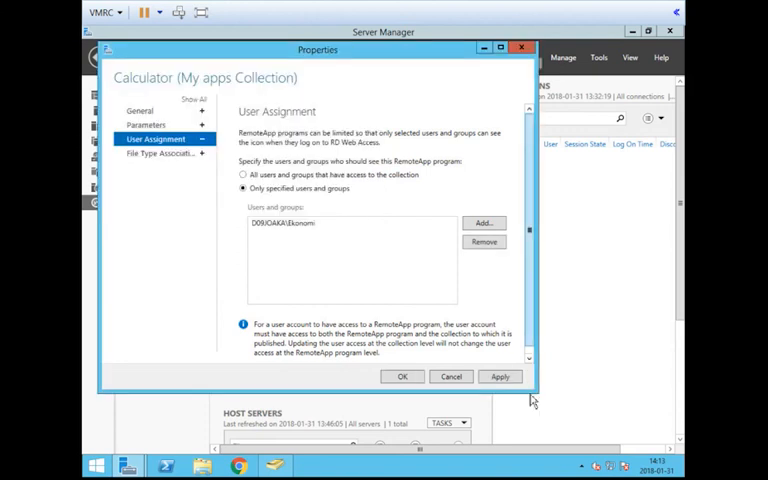
pyautogui.click(500, 376)
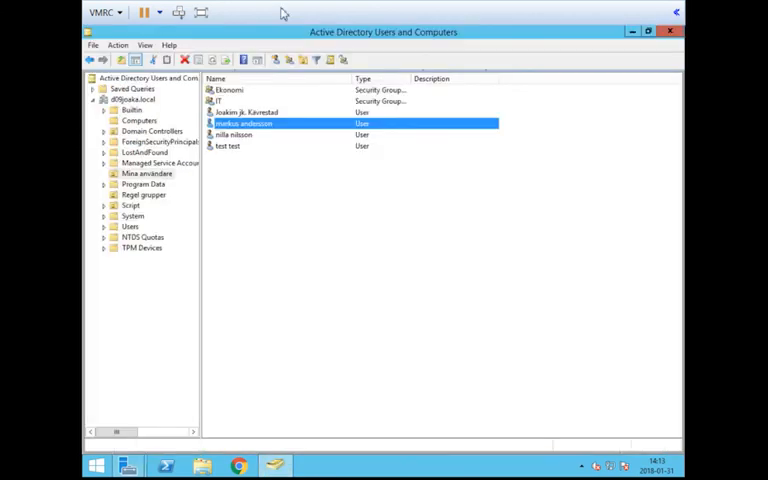
# - View the Ekonomi group's Member Of and Members lists in its properties
pyautogui.doubleClick(230, 88)
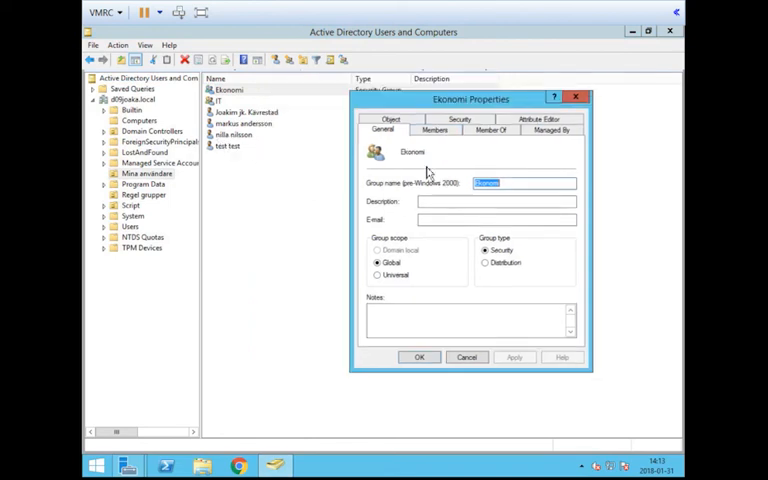
pyautogui.click(490, 130)
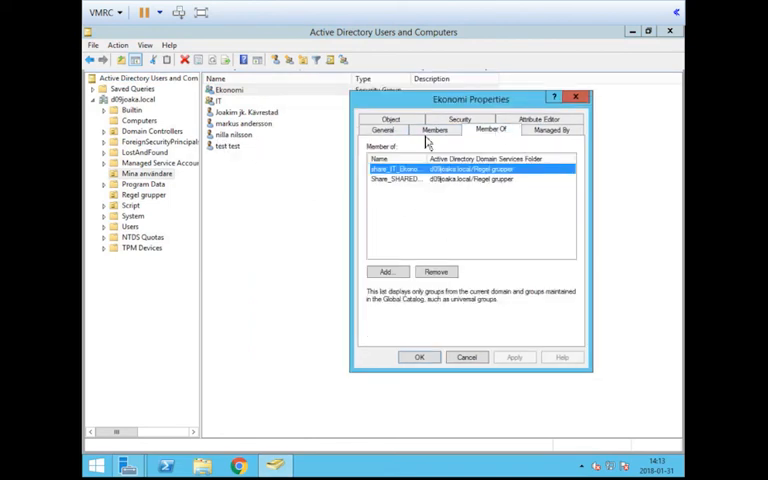
pyautogui.click(434, 130)
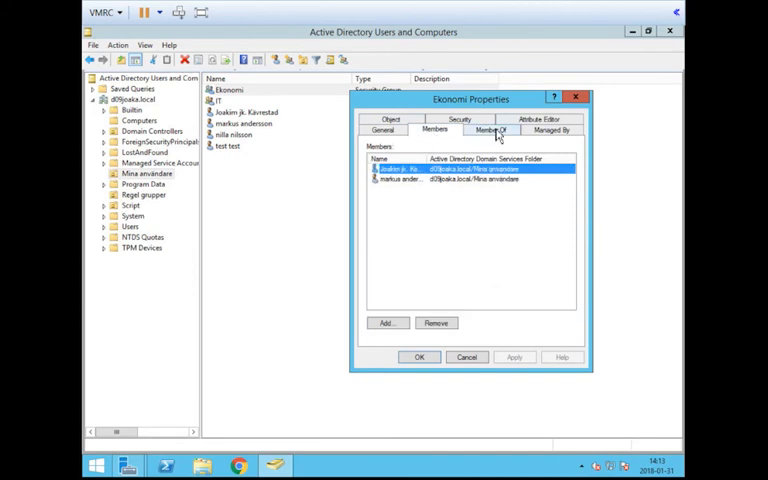
pyautogui.moveTo(430, 138)
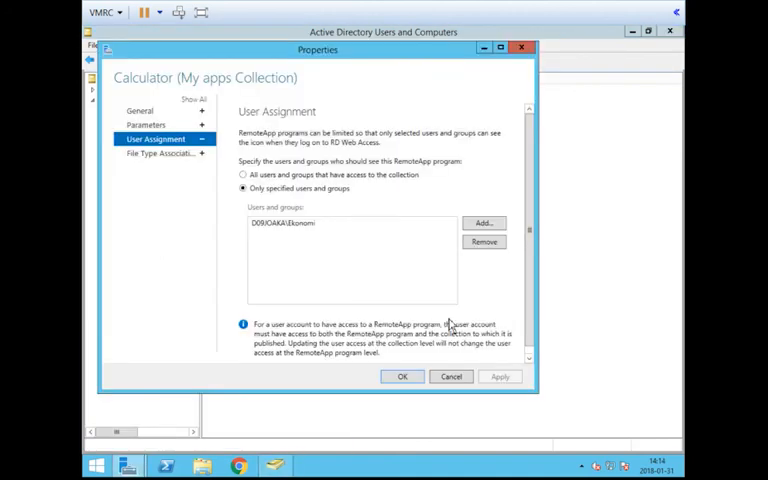
# - Confirm the Calculator access settings with OK before checking the client's RD Web page
pyautogui.click(402, 376)
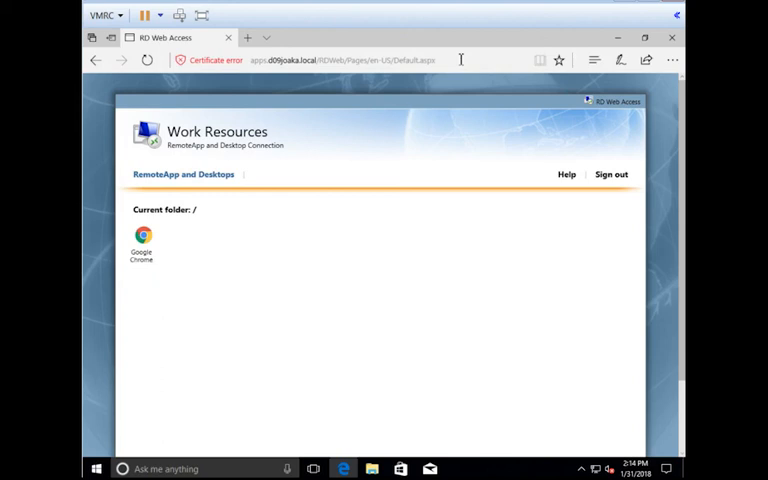
pyautogui.moveTo(392, 208)
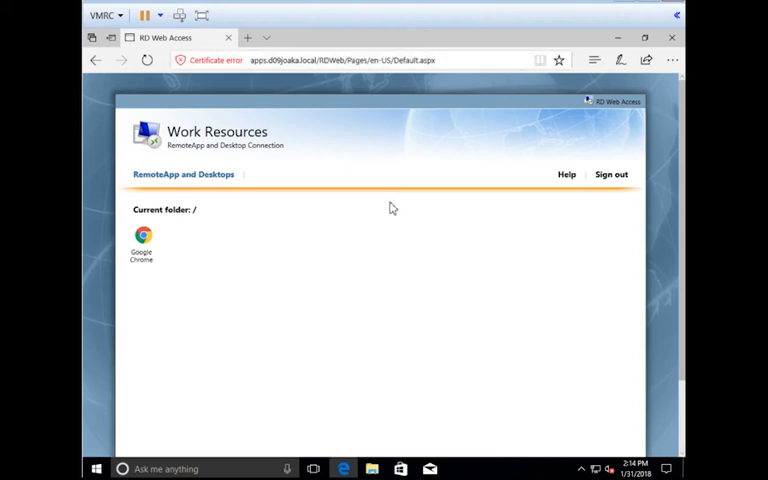
pyautogui.moveTo(376, 308)
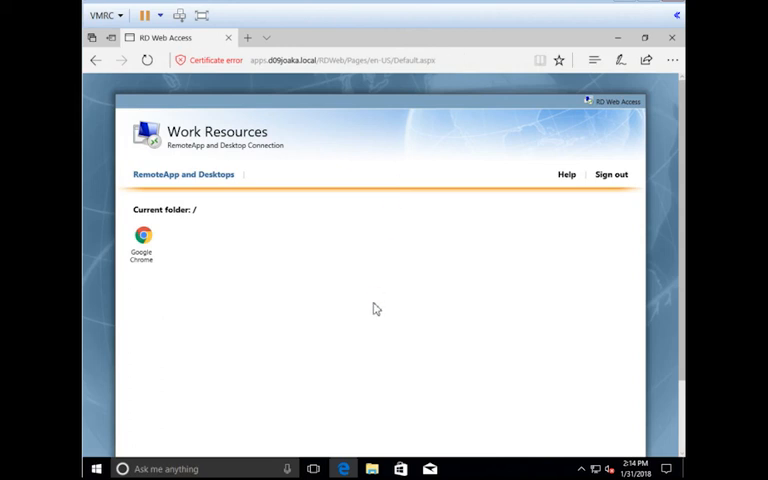